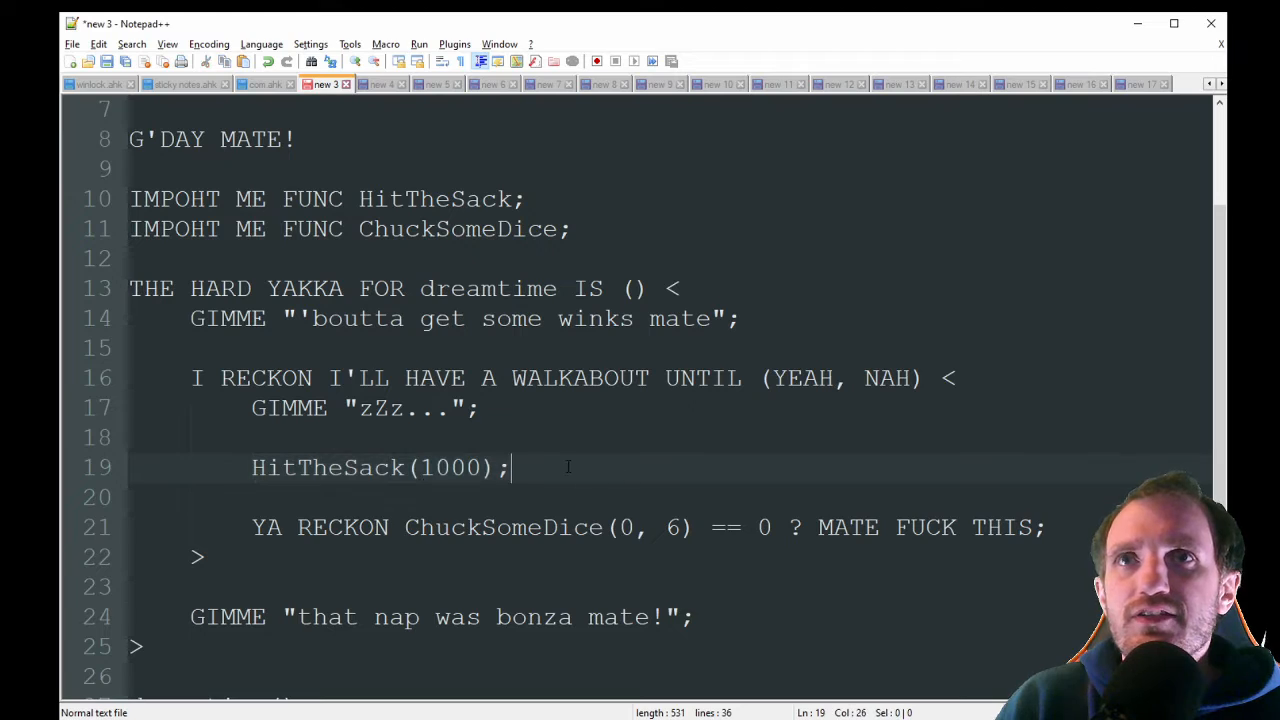
Review the current sample, pointing out the < that opens the function body
double_click(448, 468)
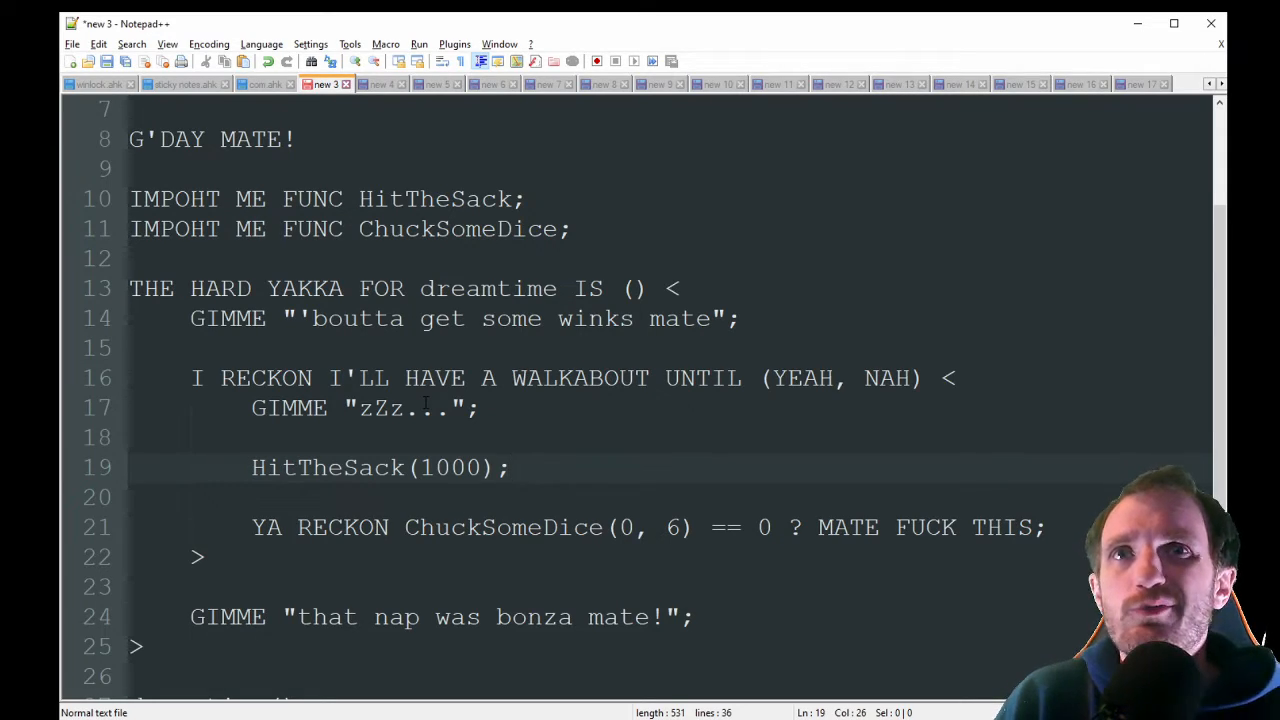
left_click(508, 468)
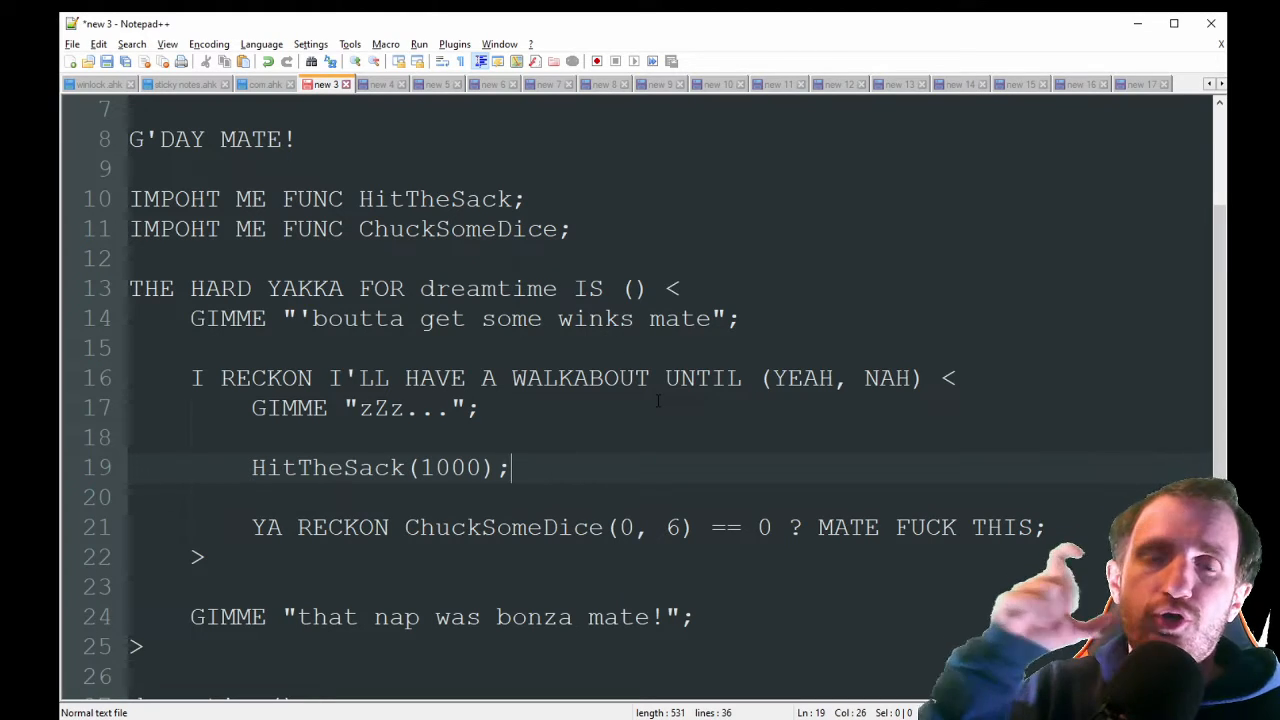
left_click(676, 288)
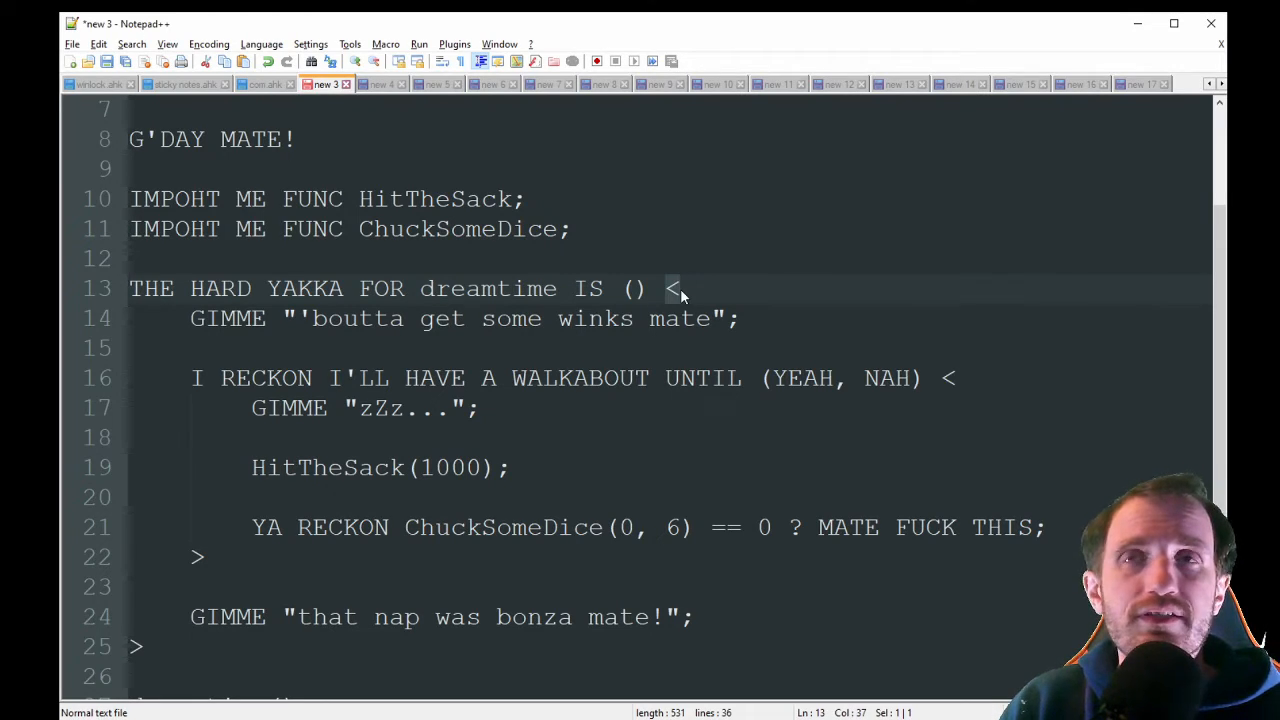
scroll("down", 3)
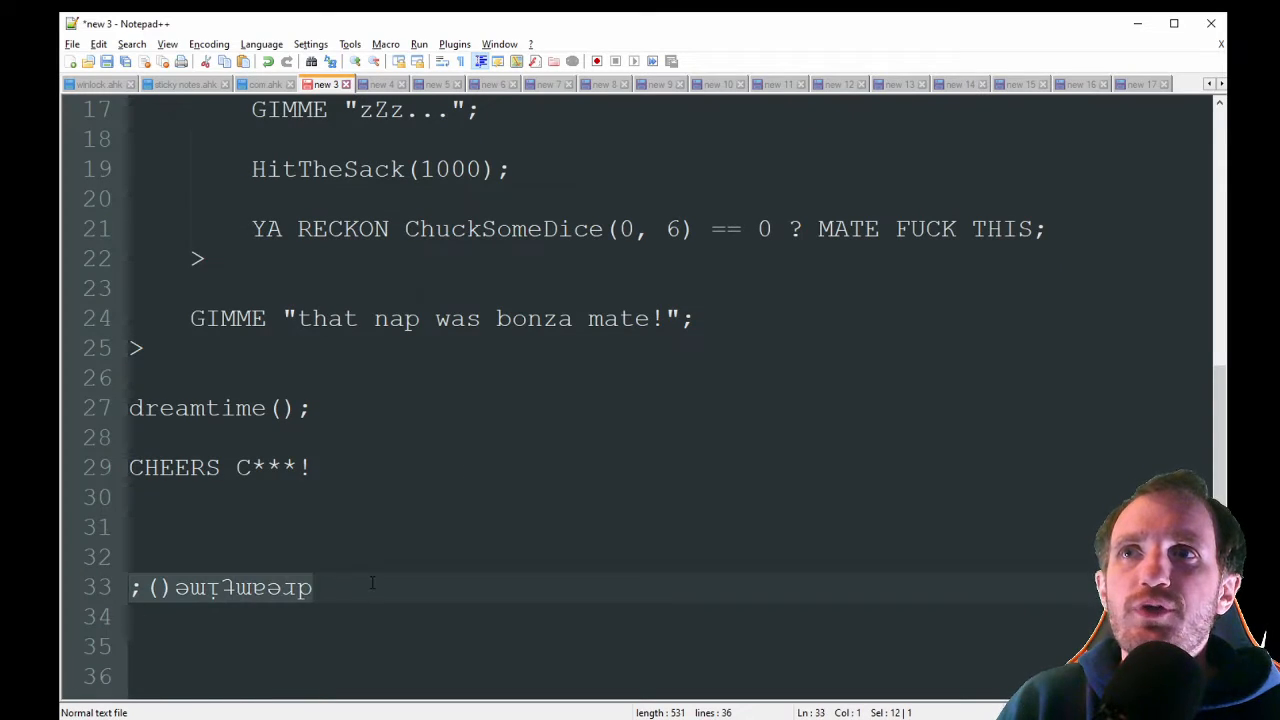
left_click(312, 588)
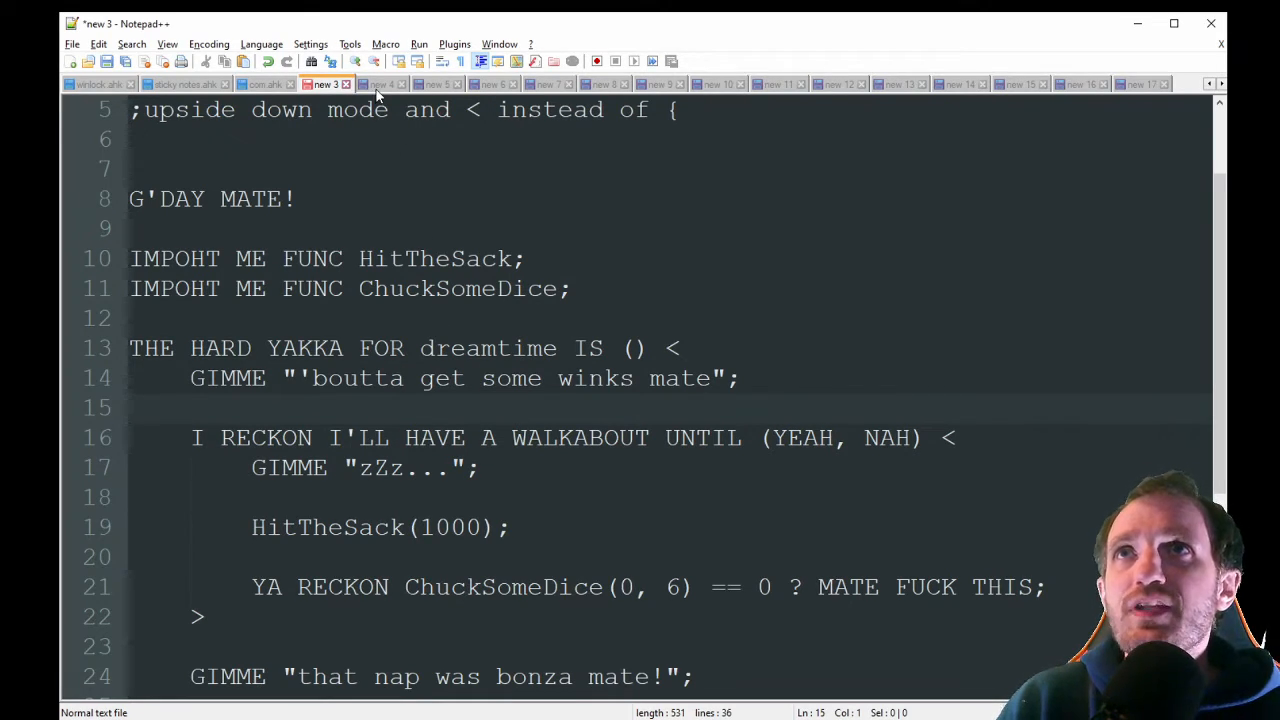
View the LOLCODE loop sample, then move on to the TrumpScript sample
left_click(380, 84)
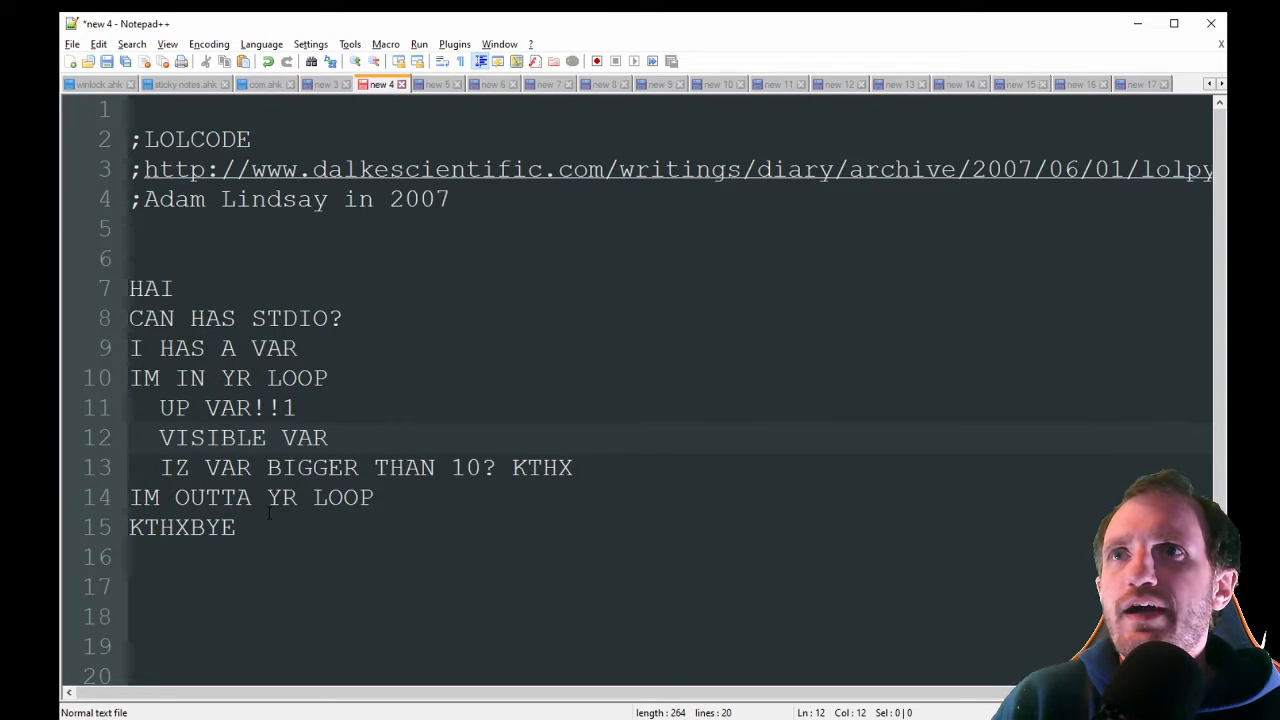
left_click(300, 528)
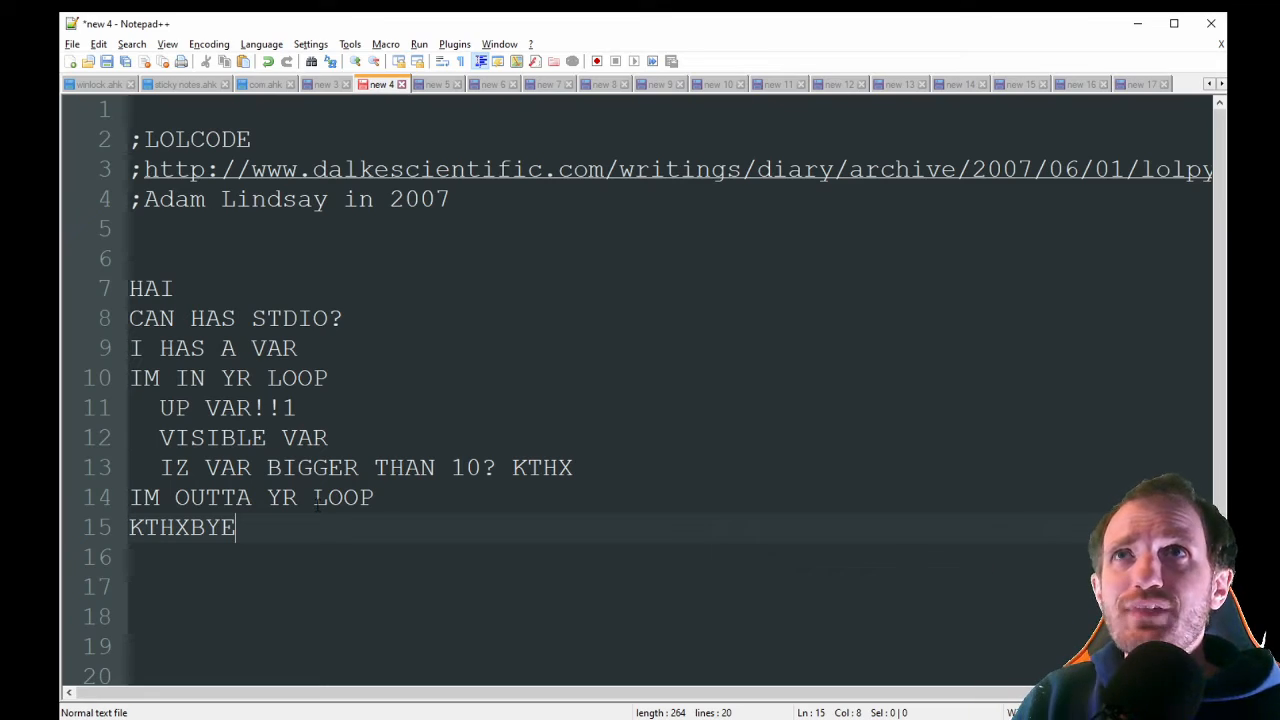
left_click(436, 84)
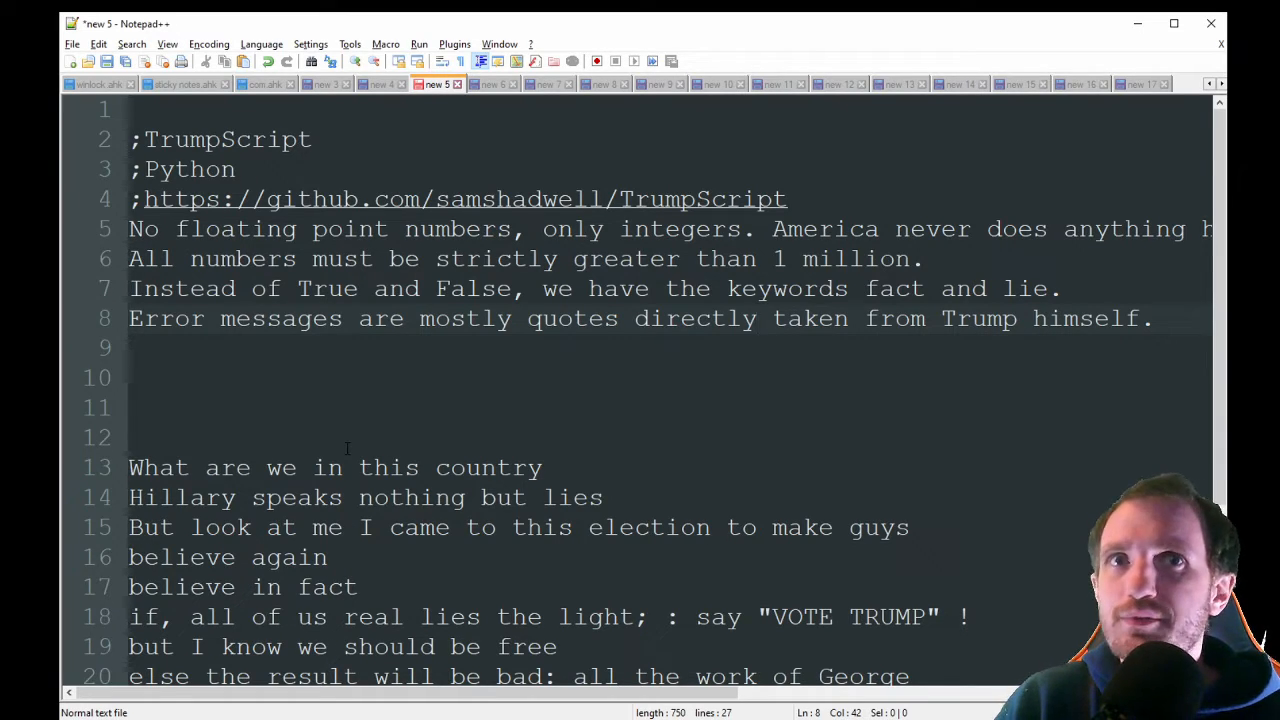
left_click(758, 318)
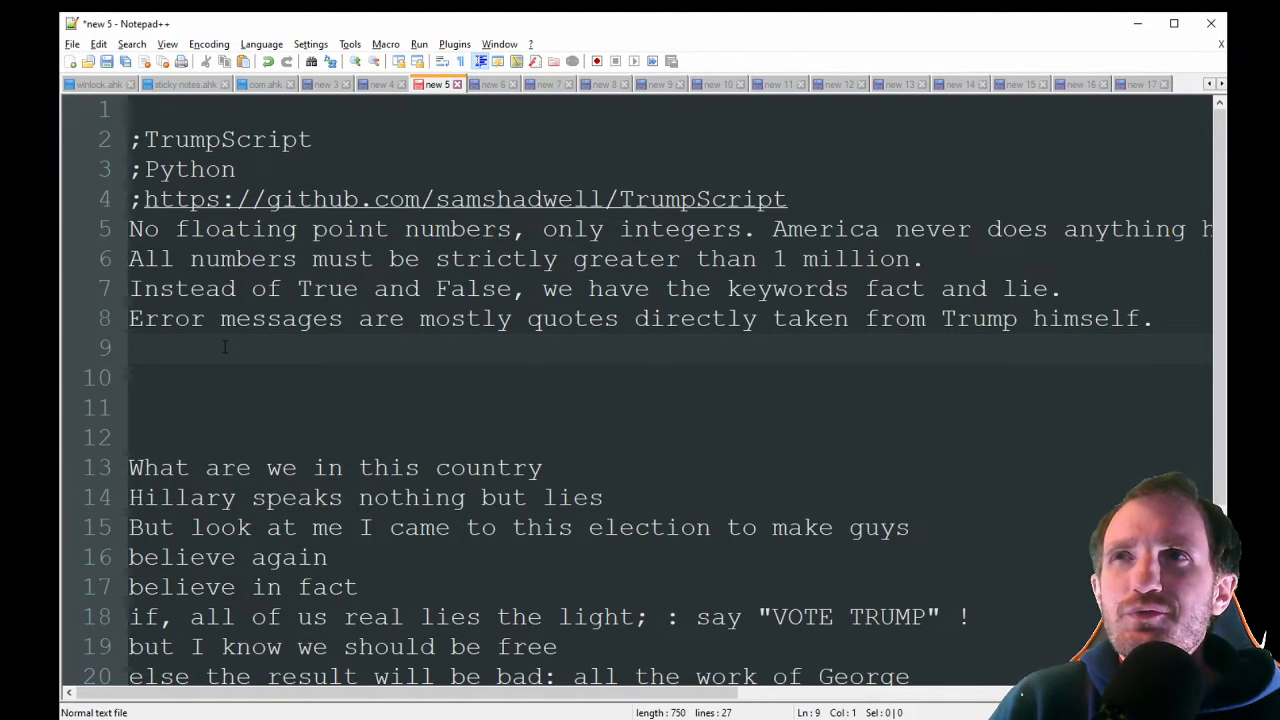
Walk through the TrumpScript code, highlighting the if keyword, then show the Brainf*ck sample
scroll("down", 3)
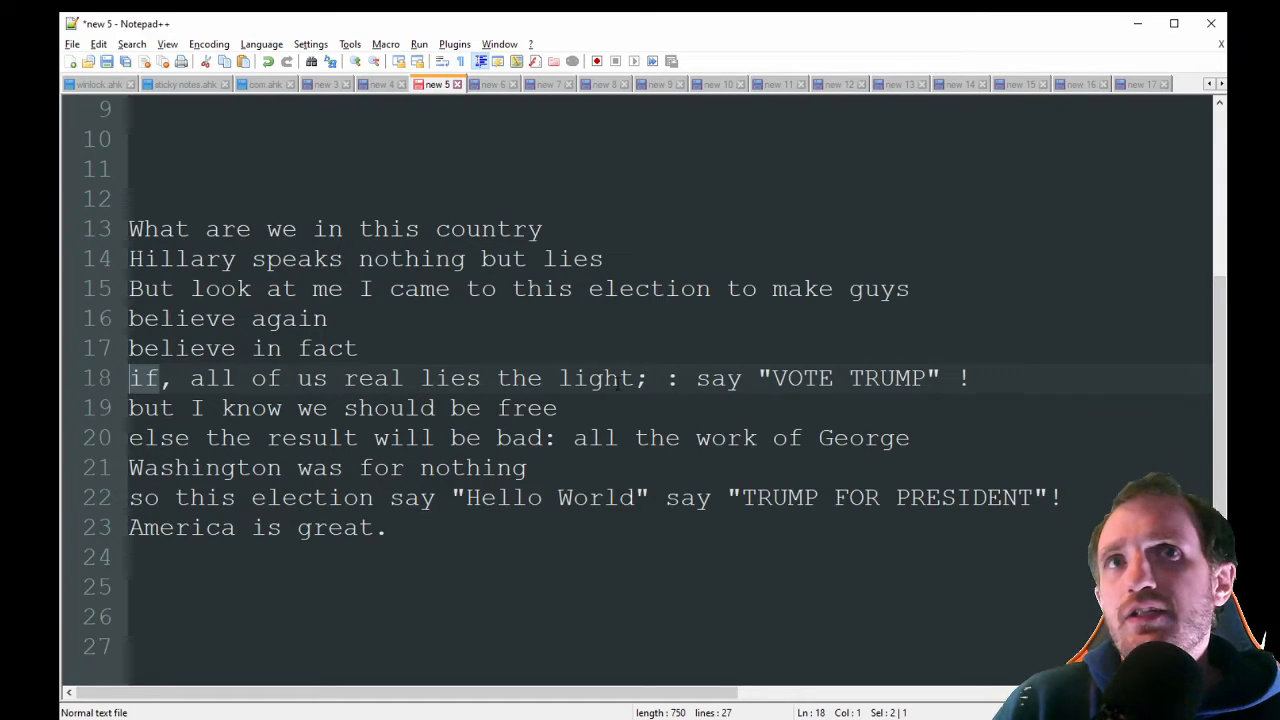
double_click(160, 438)
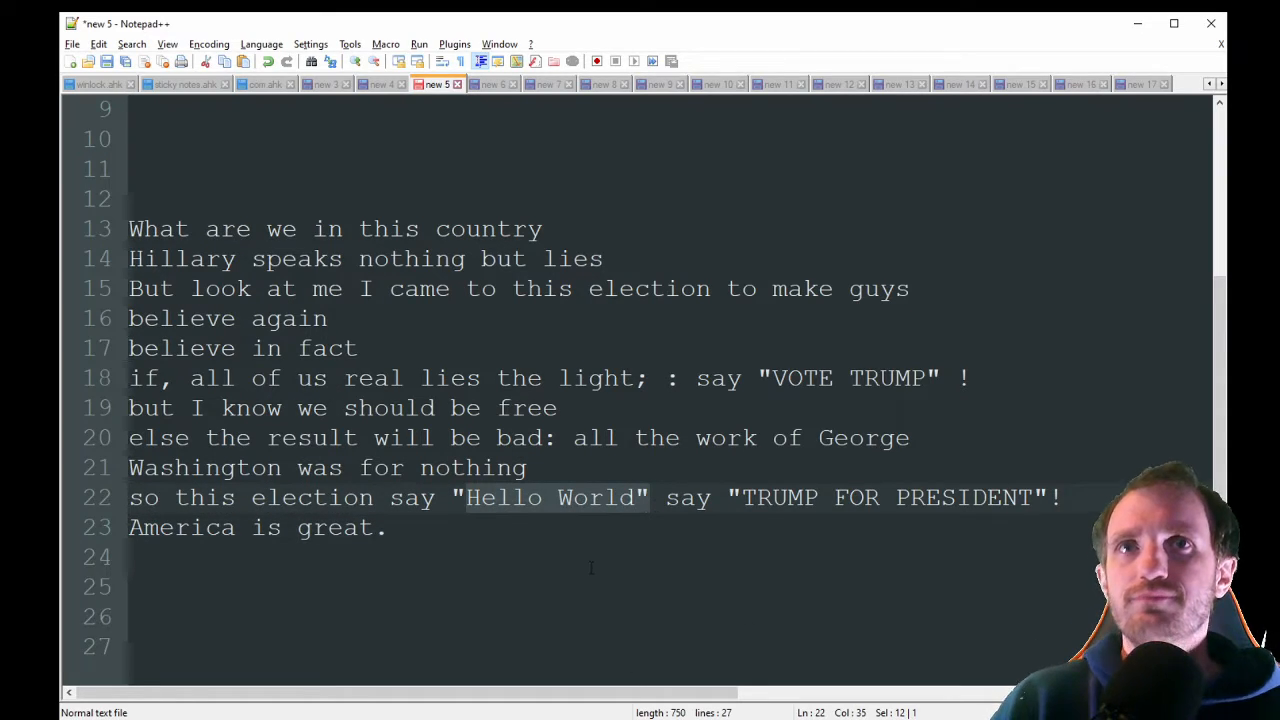
left_click(388, 528)
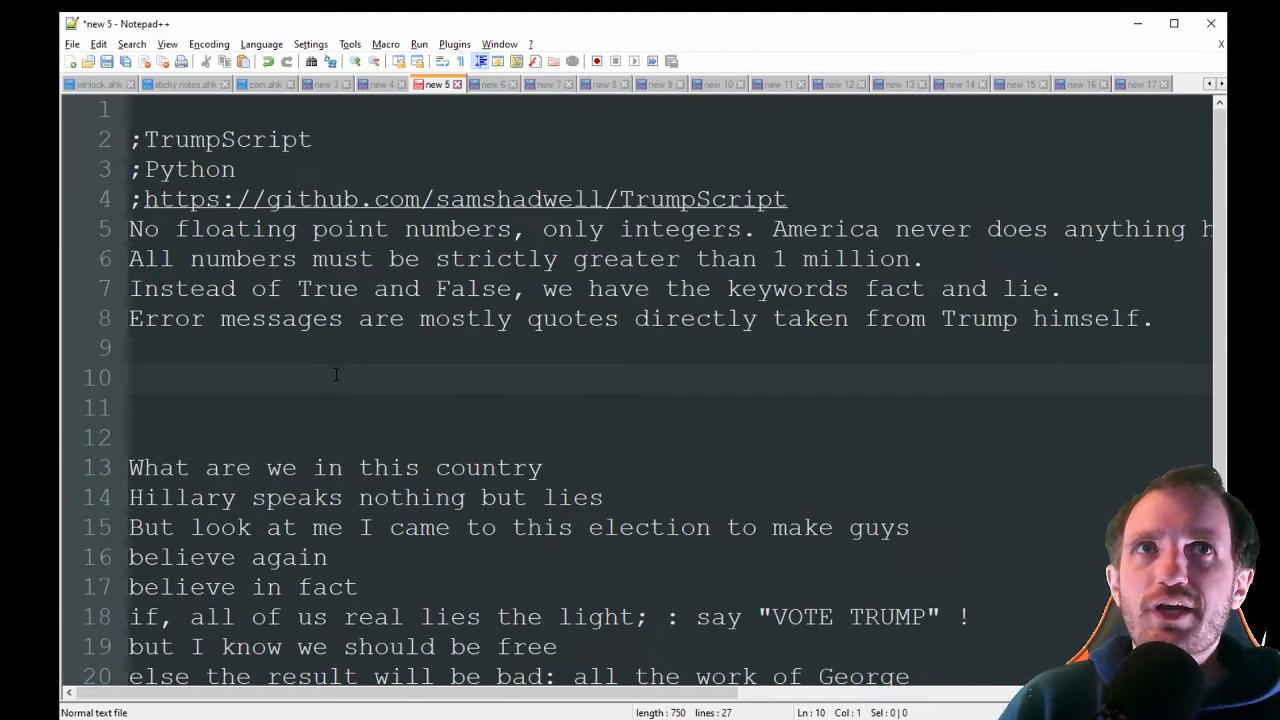
left_click(490, 84)
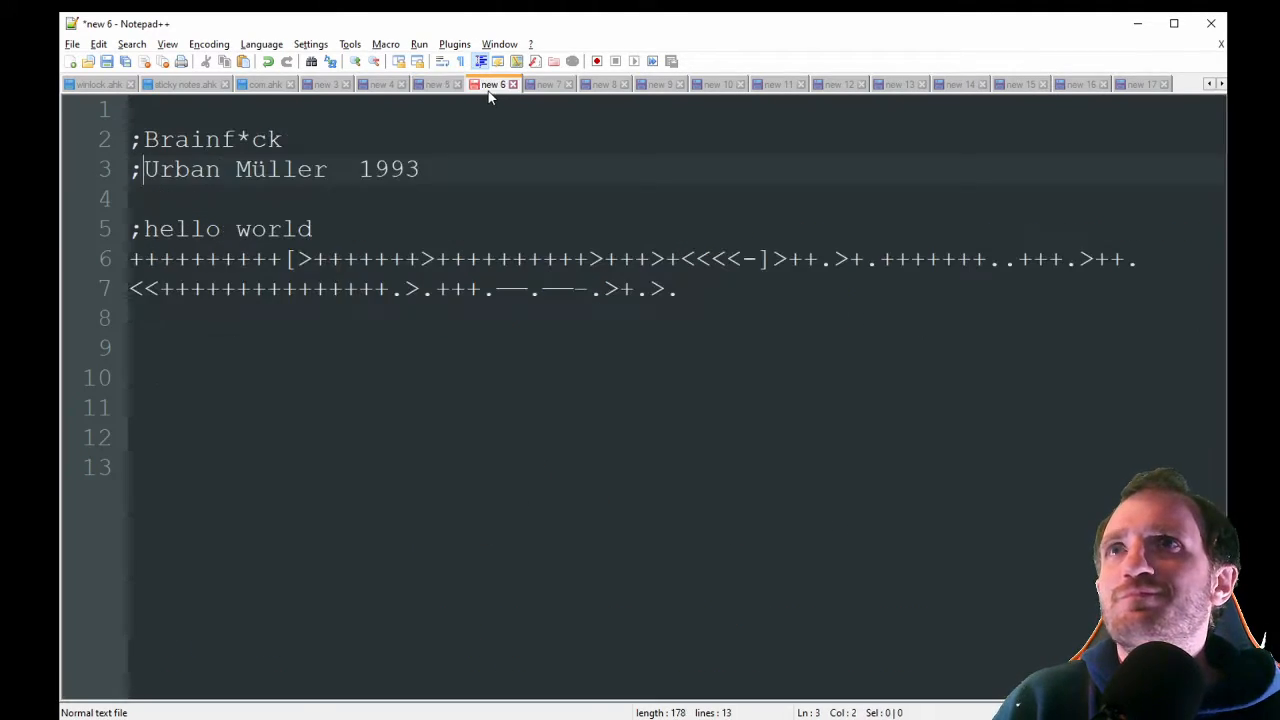
left_click(252, 348)
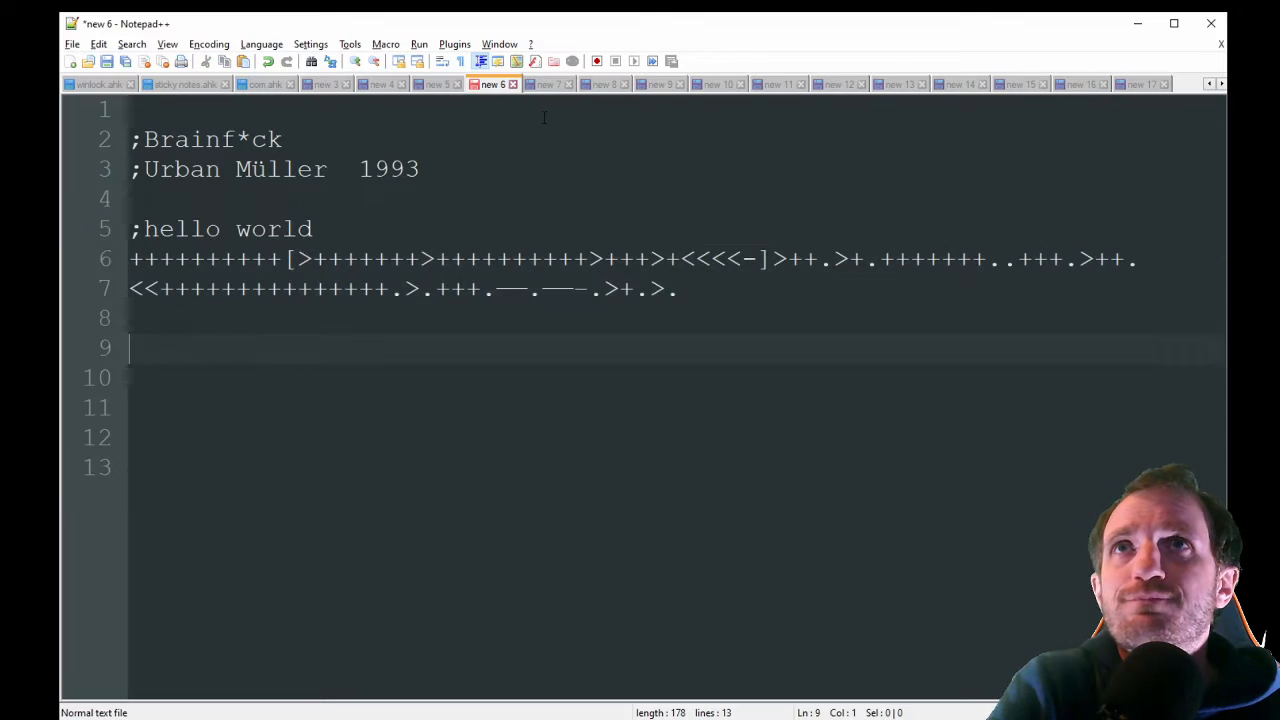
Show the Shakespeare language sample opening with Act I and Scene I
left_click(548, 84)
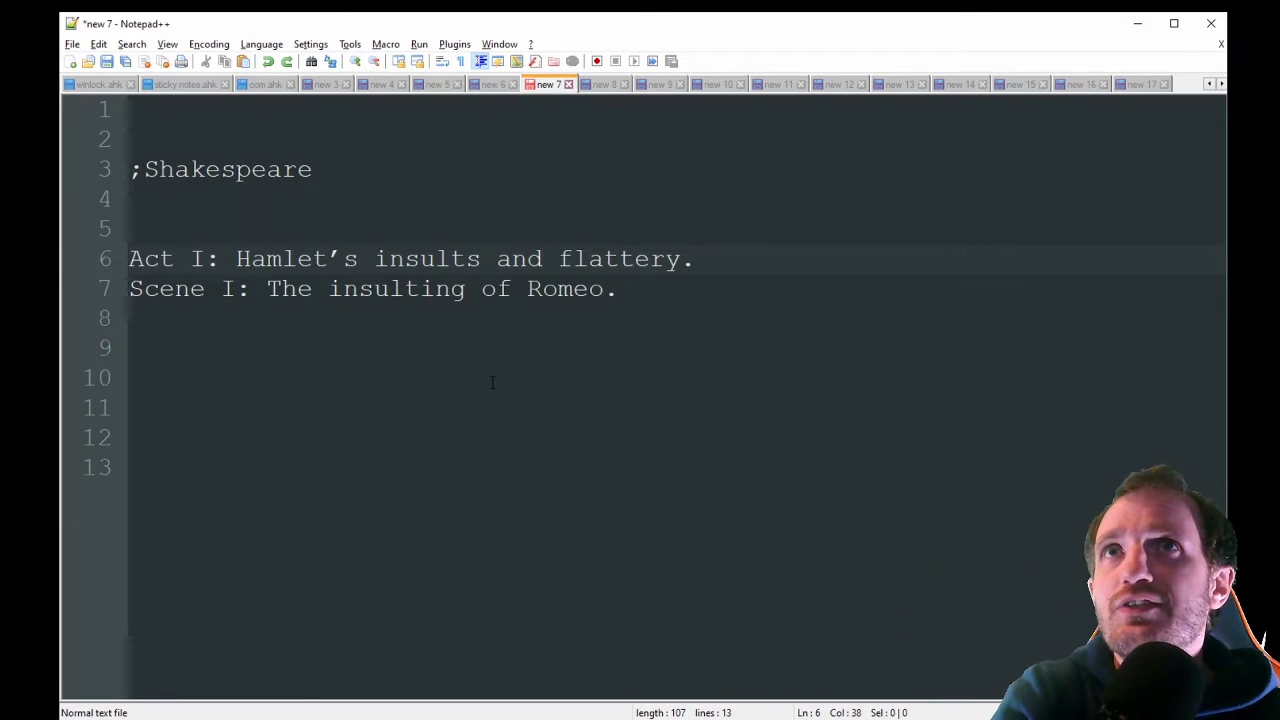
mouse_move(302, 394)
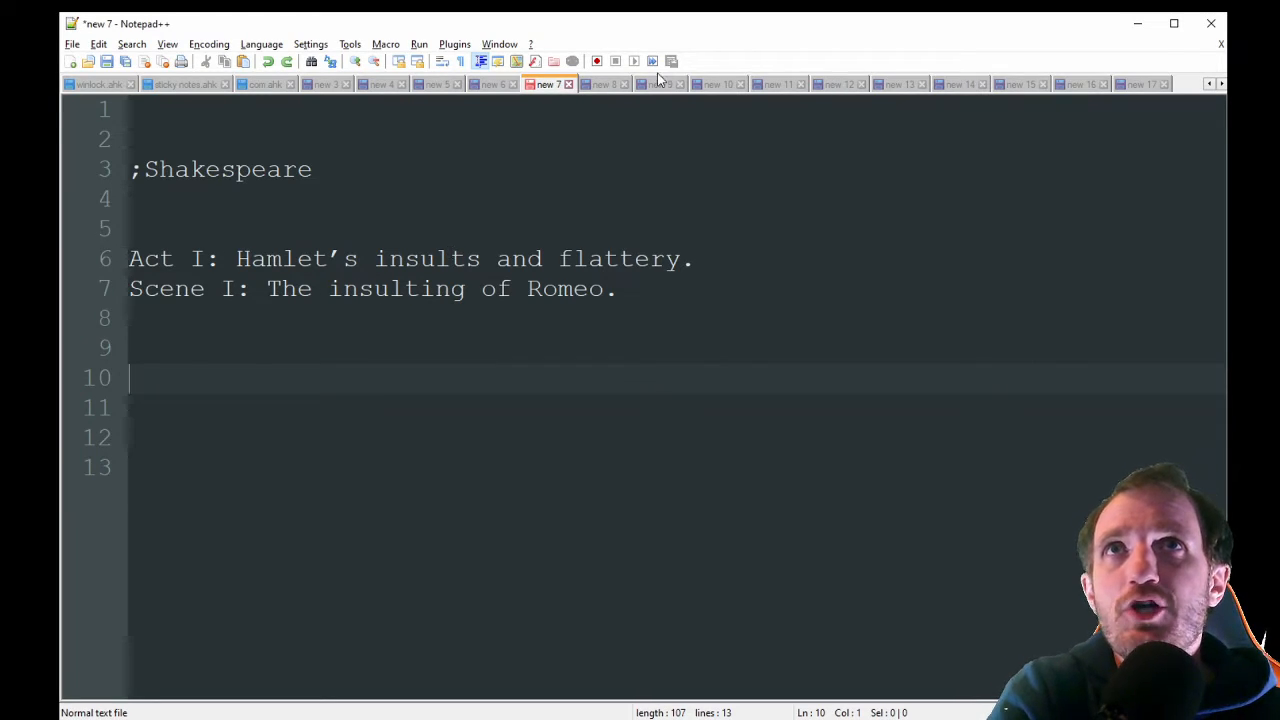
Review the Whitespace sample, add empty lines below it, then show the Chicken sample
left_click(604, 84)
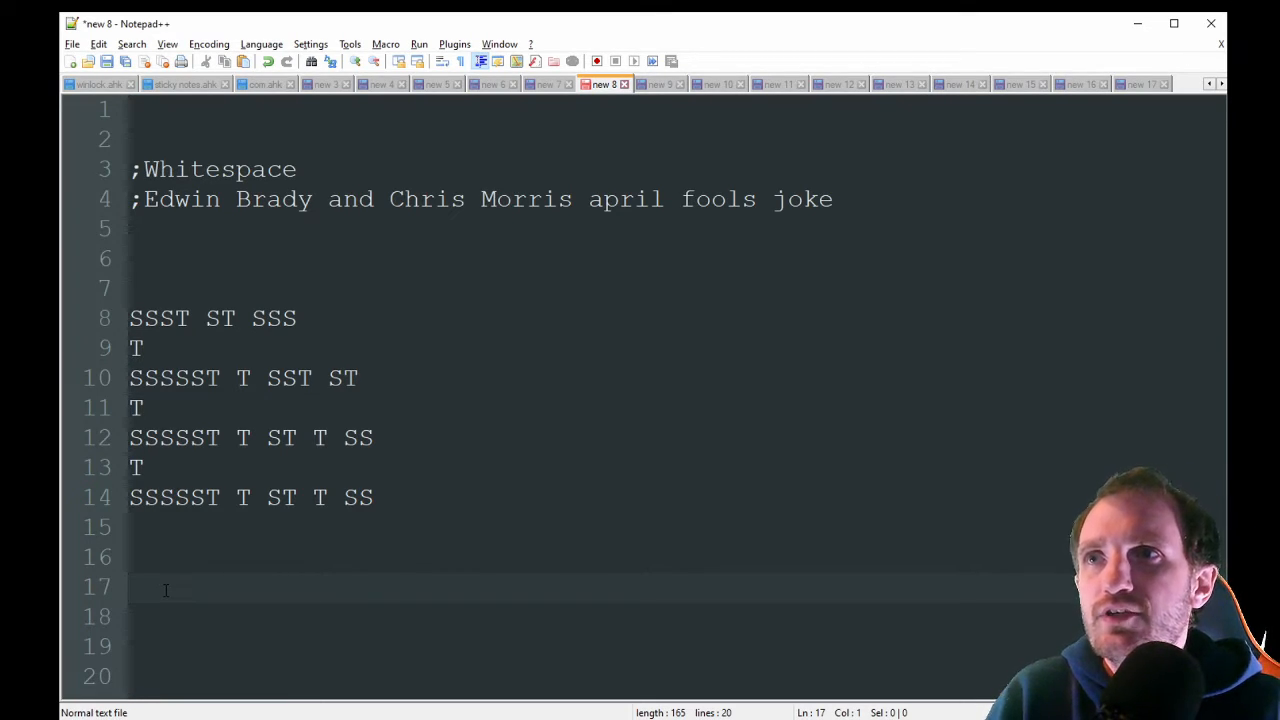
key("Enter")
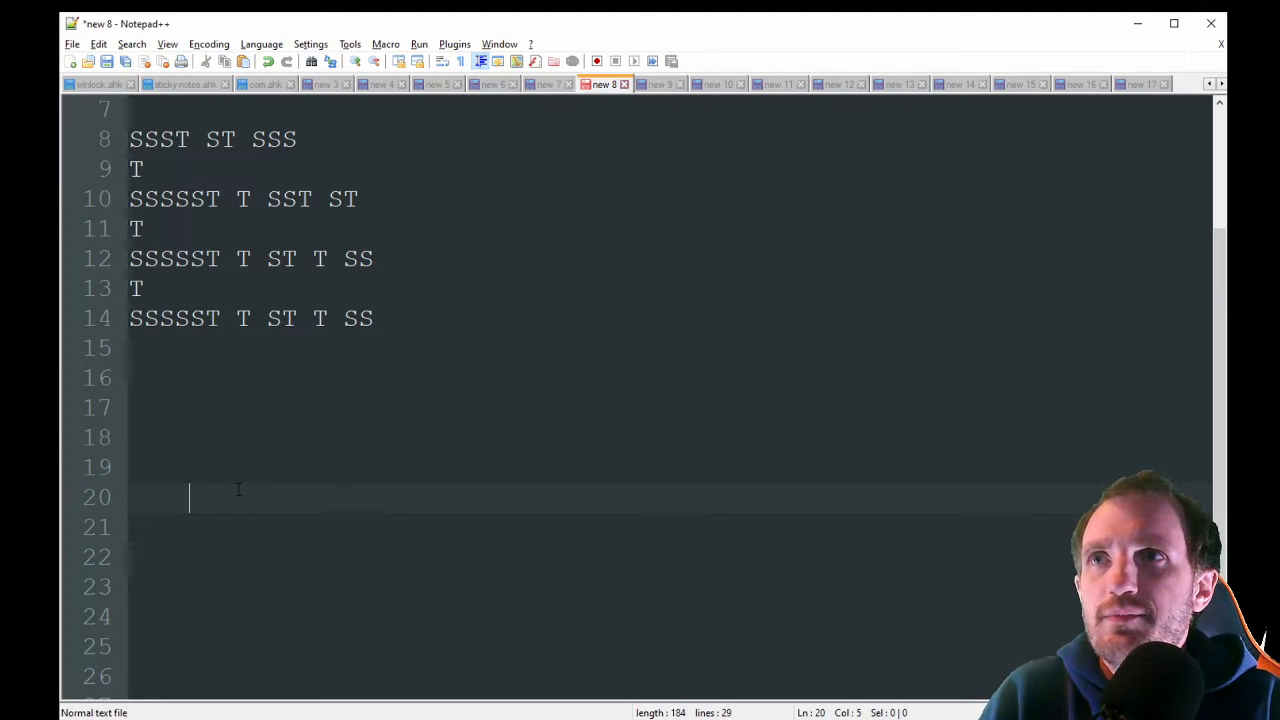
key("Enter")
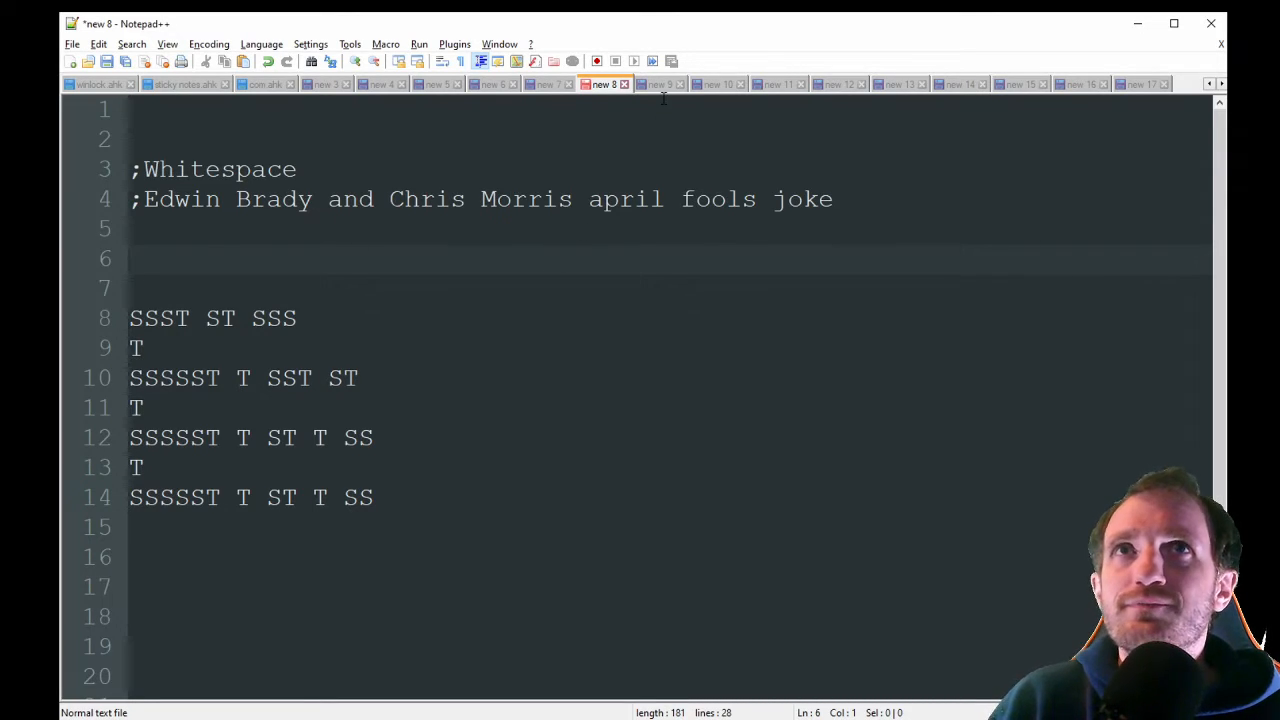
left_click(658, 84)
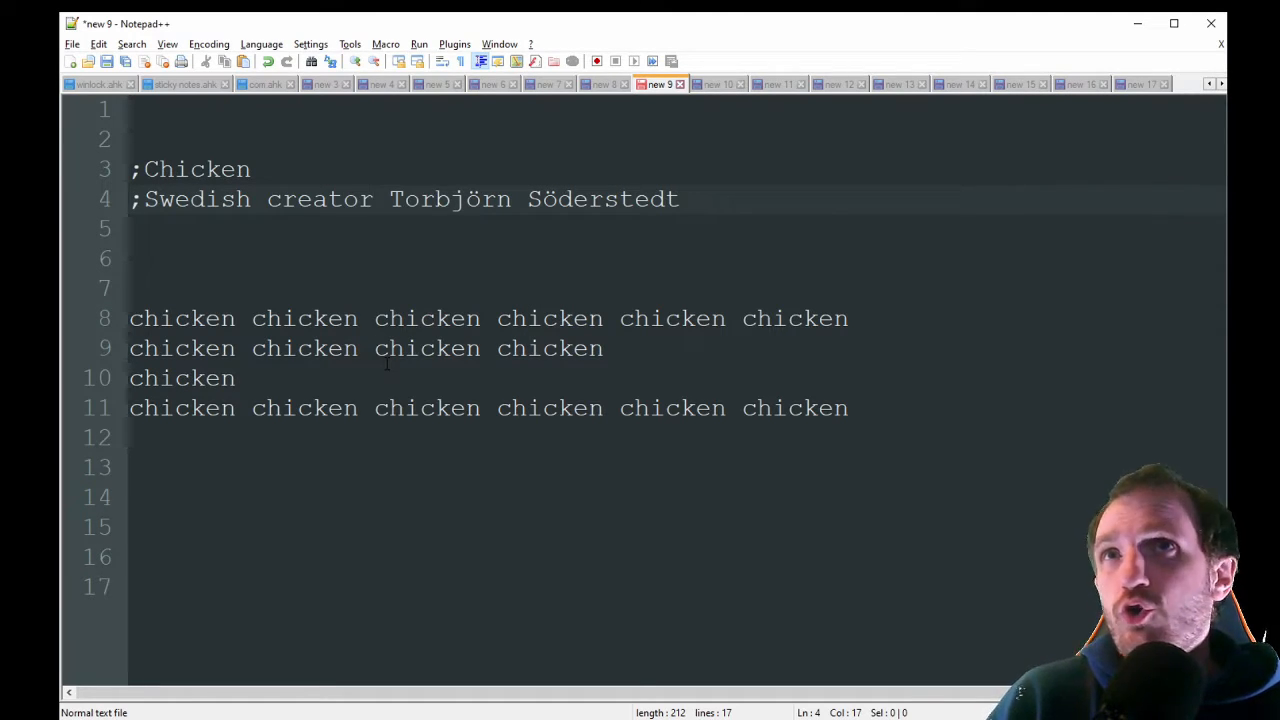
Add a blank line above the chicken code, mark its lines, then show the ArnoldC sample
left_click(376, 200)
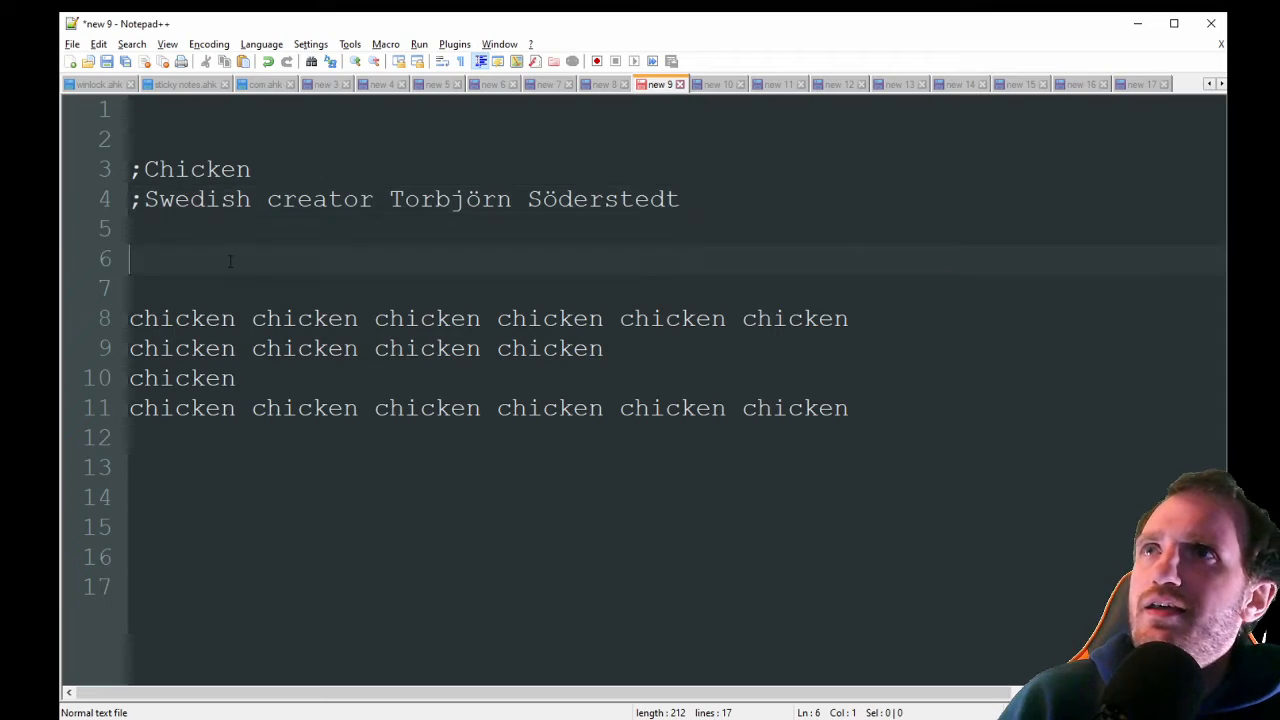
key("Enter")
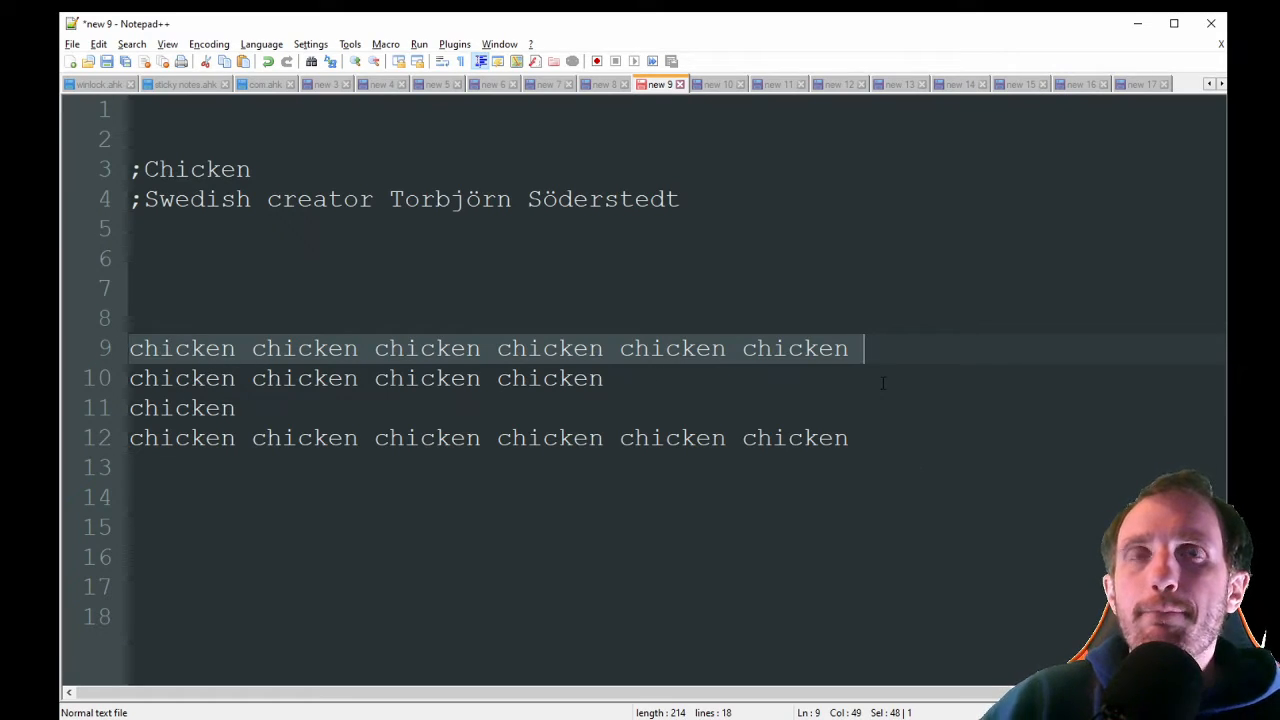
left_click(184, 378)
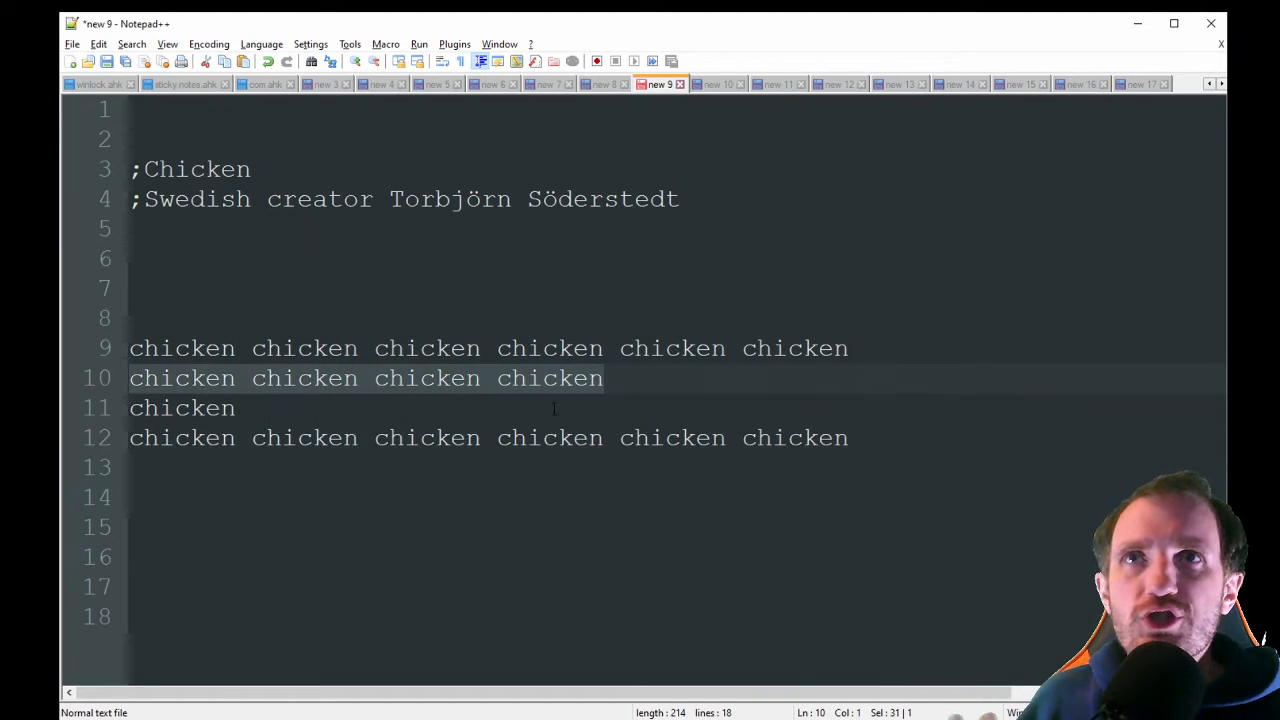
mouse_move(448, 396)
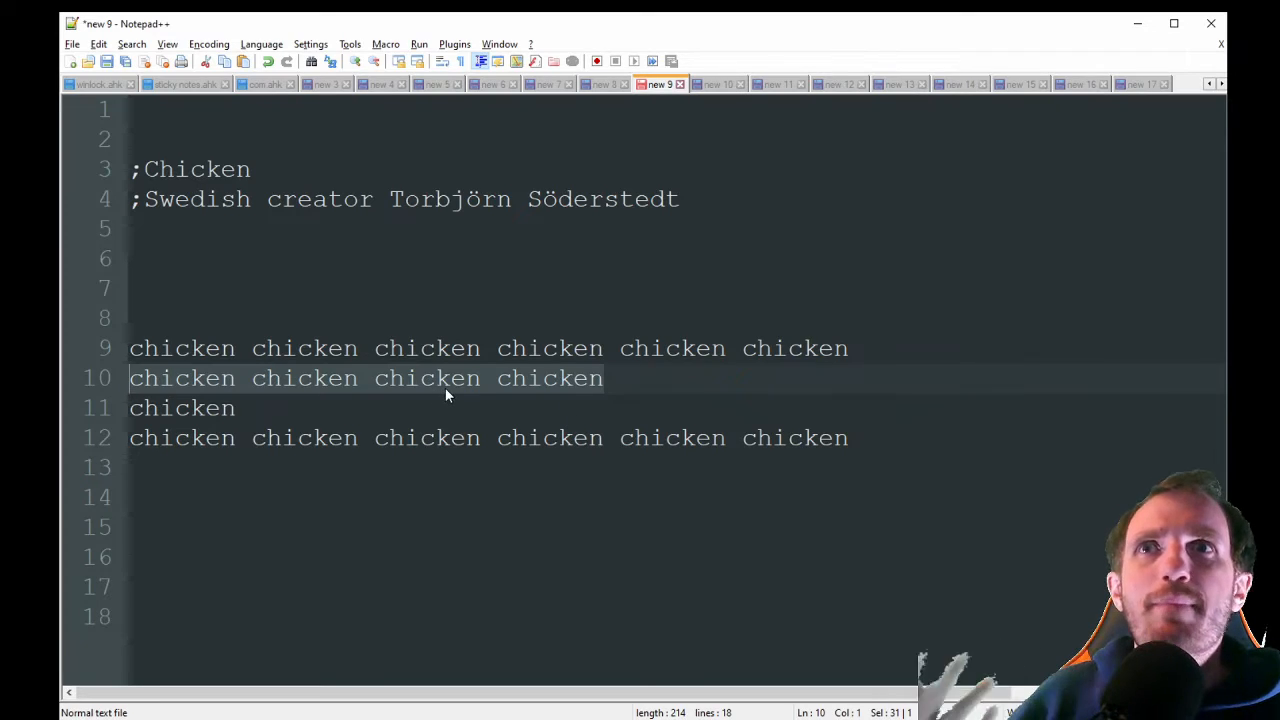
left_click(236, 408)
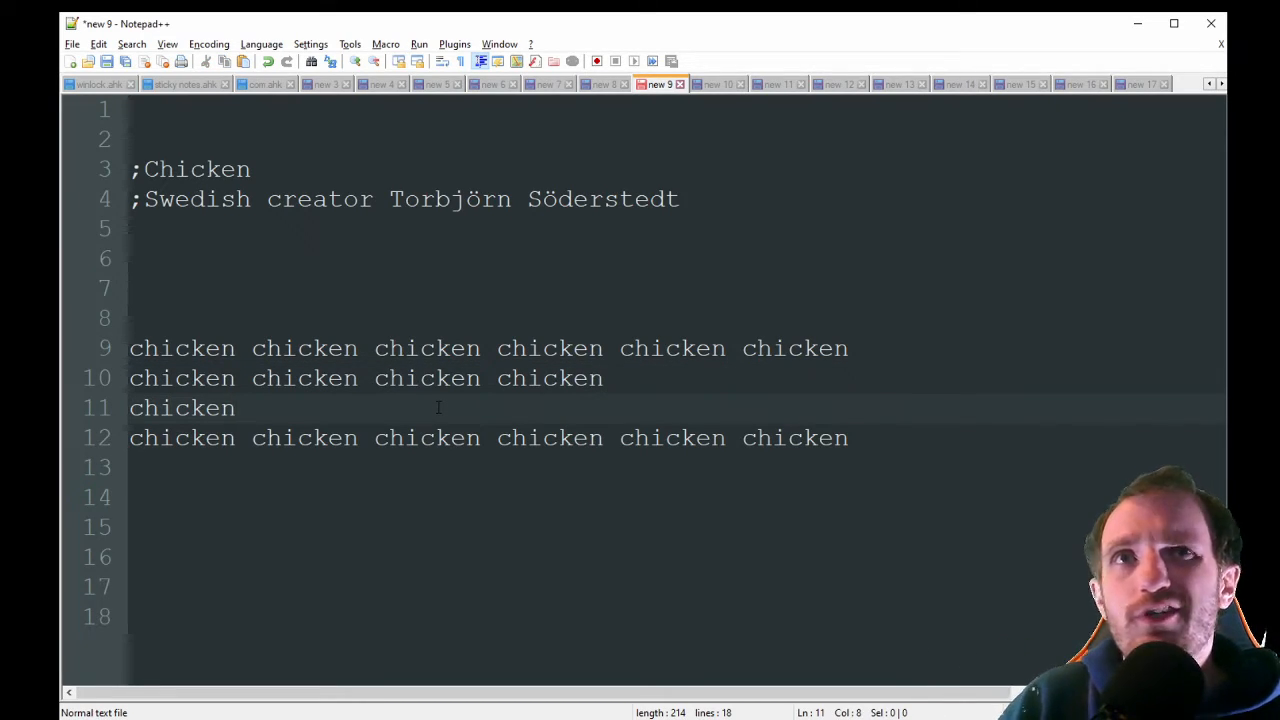
left_click(288, 288)
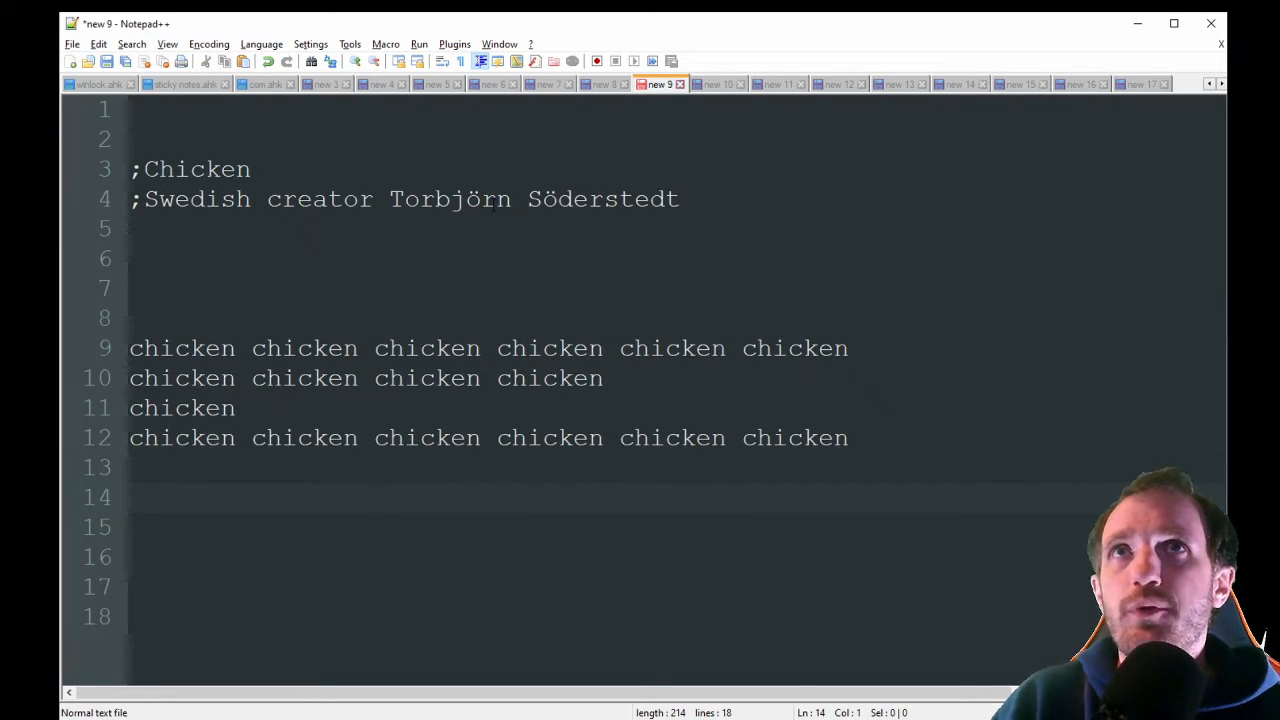
left_click(718, 84)
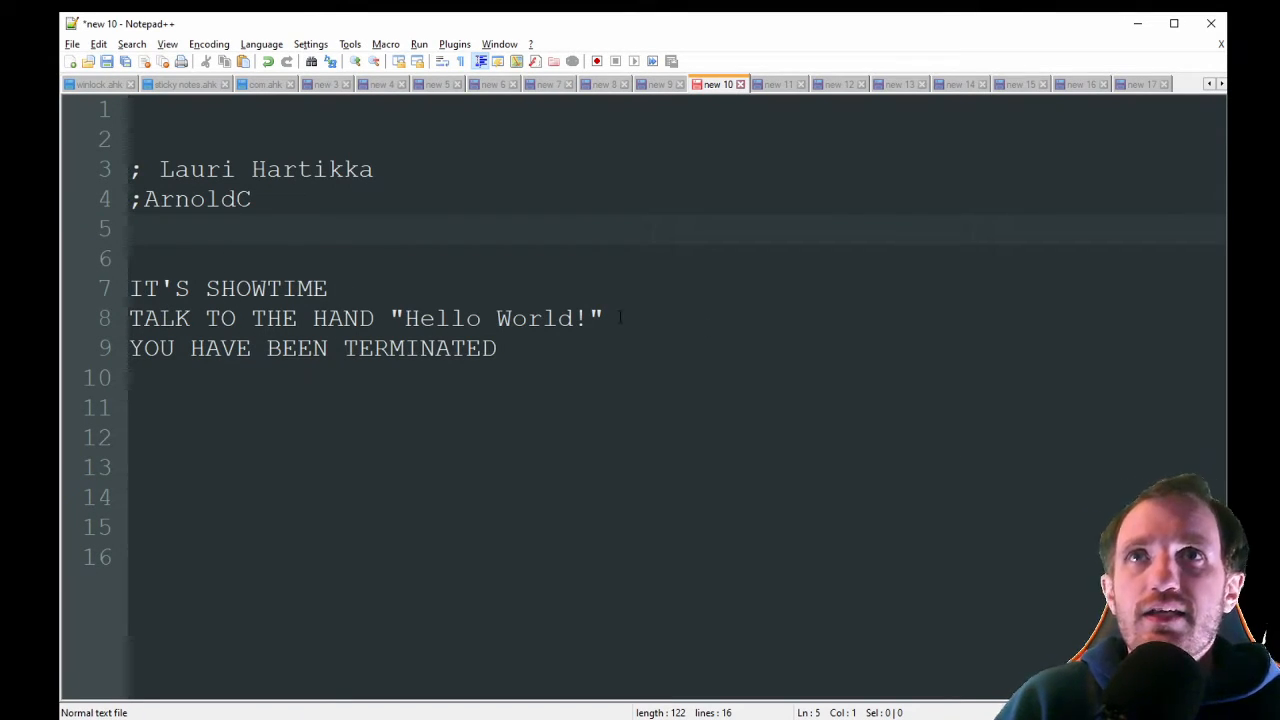
Review the ArnoldC lines, selecting the "Hello World!" string and YOU HAVE BEEN TERMINATED
left_click(568, 496)
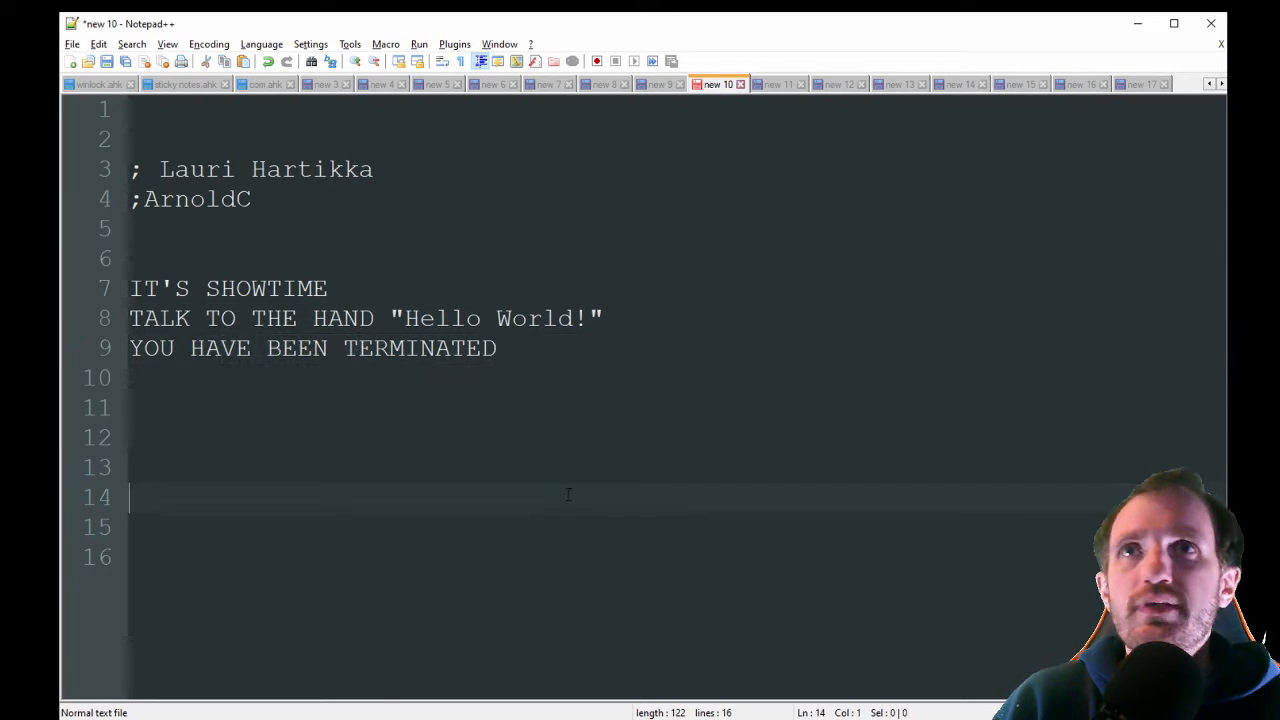
mouse_move(494, 472)
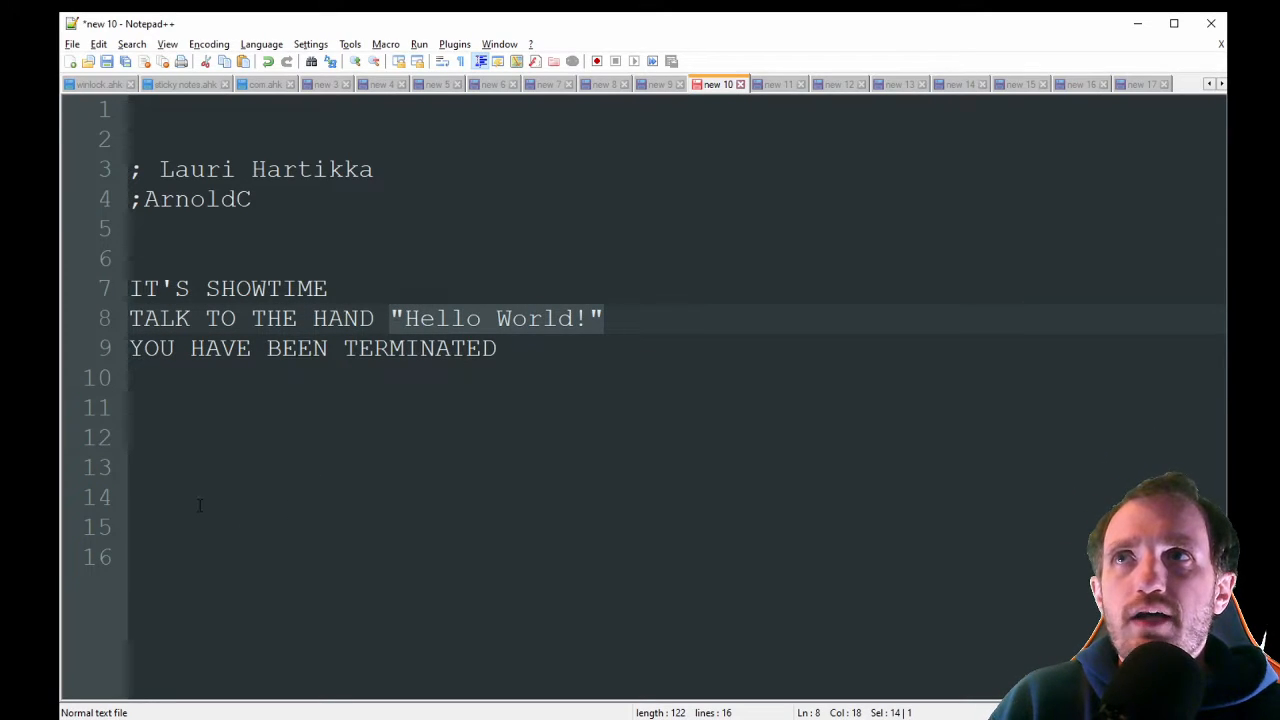
left_click(498, 348)
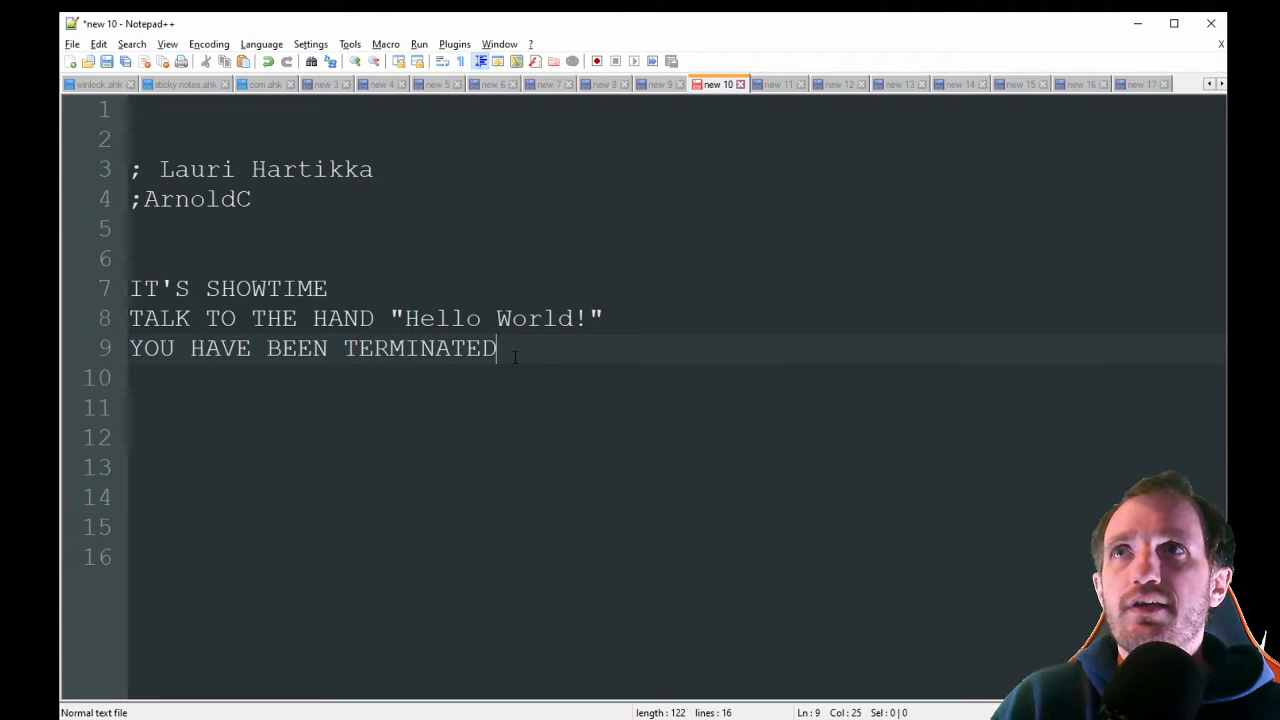
left_click(330, 288)
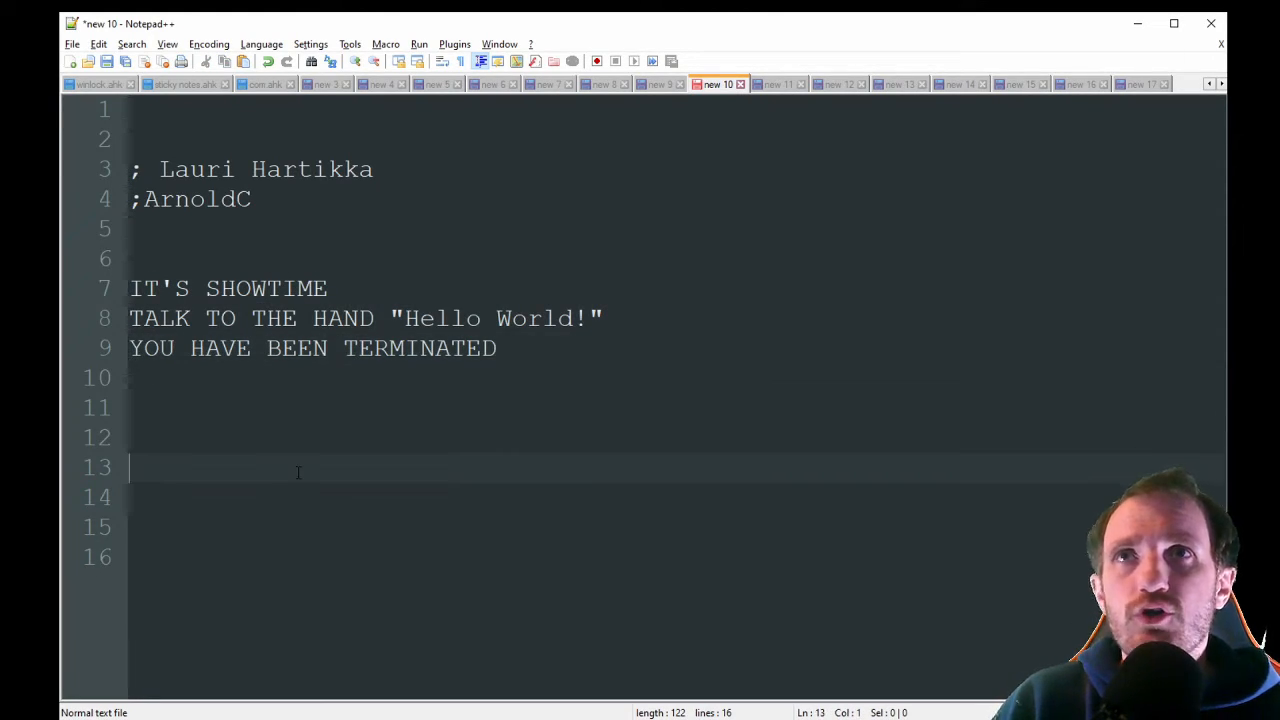
mouse_move(328, 456)
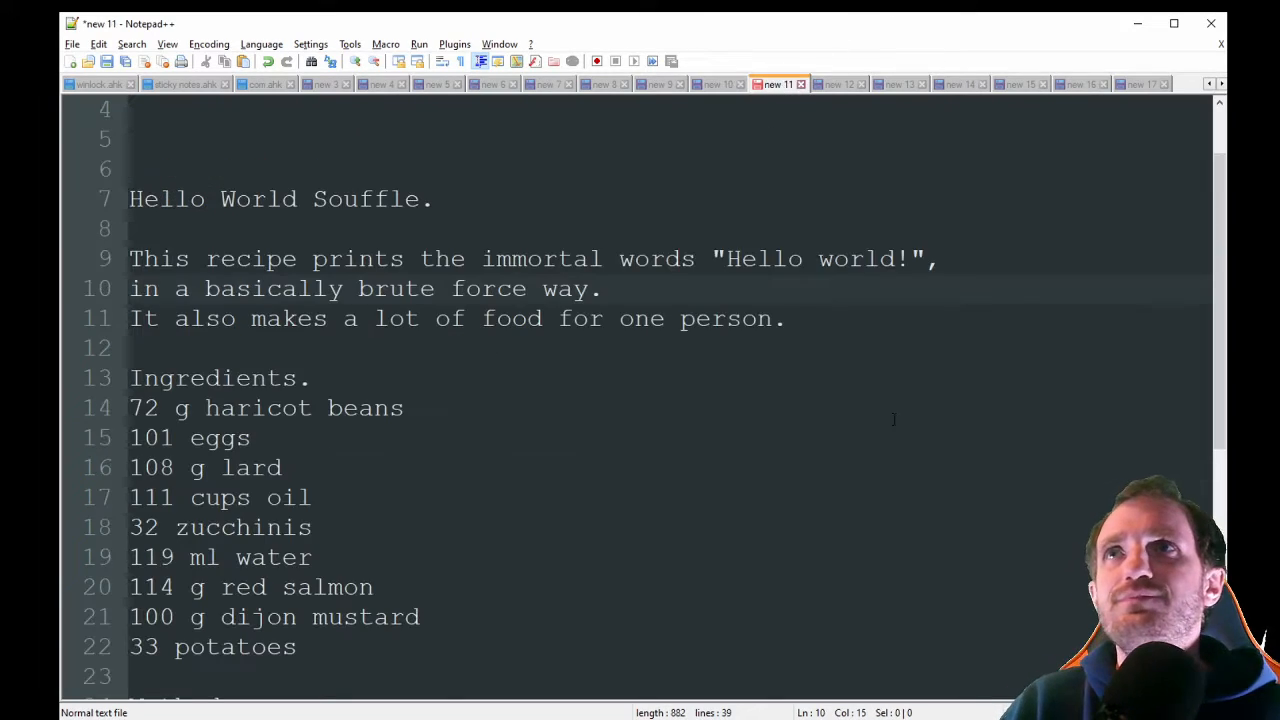
scroll("down", 3)
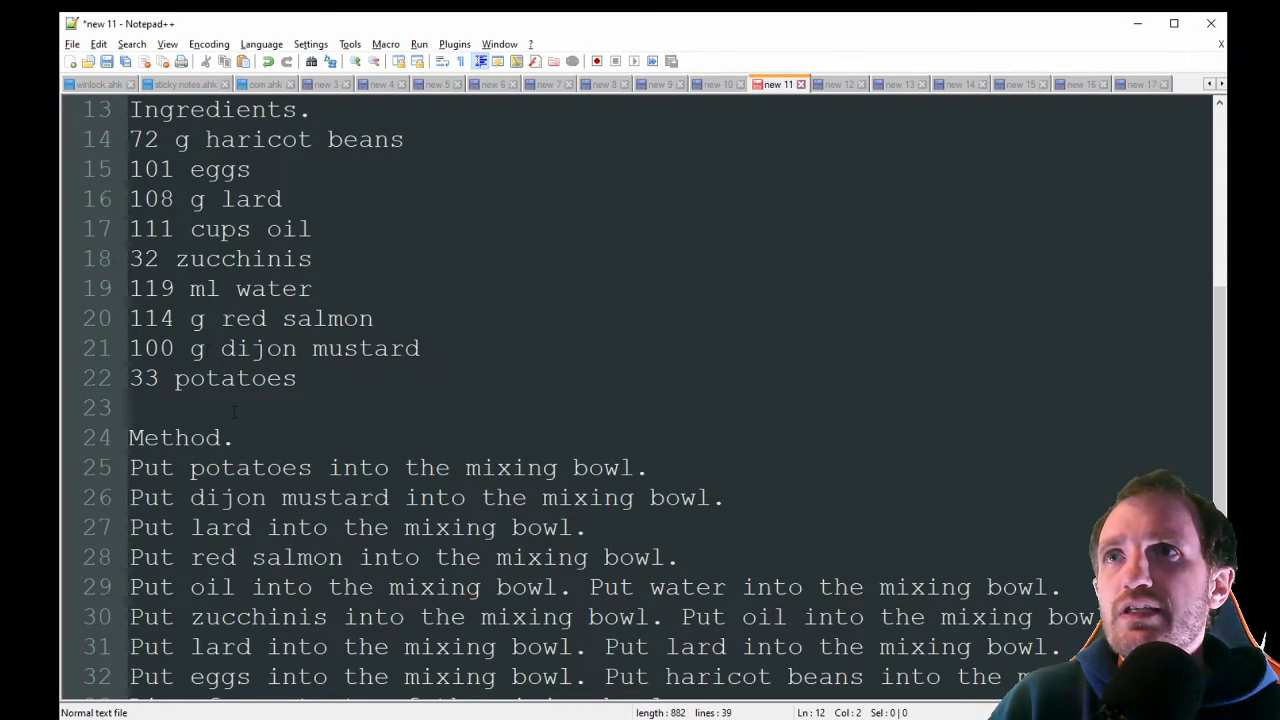
scroll("down", 3)
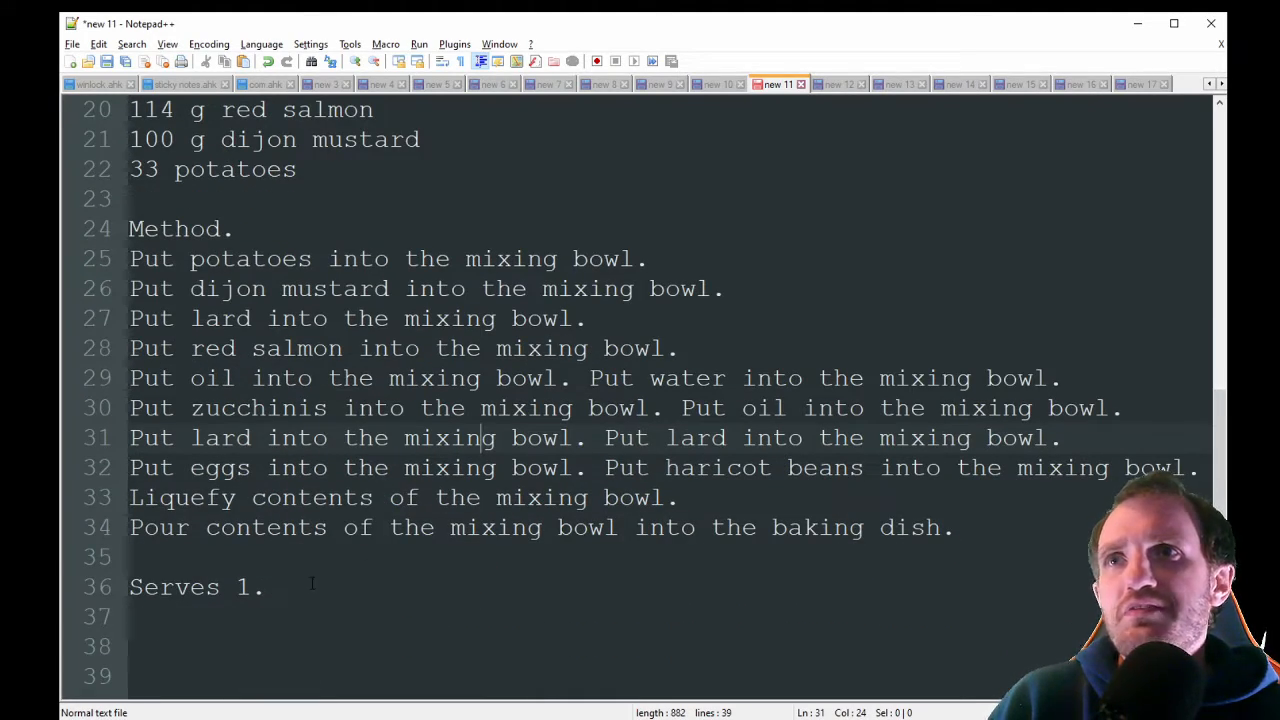
left_click(268, 588)
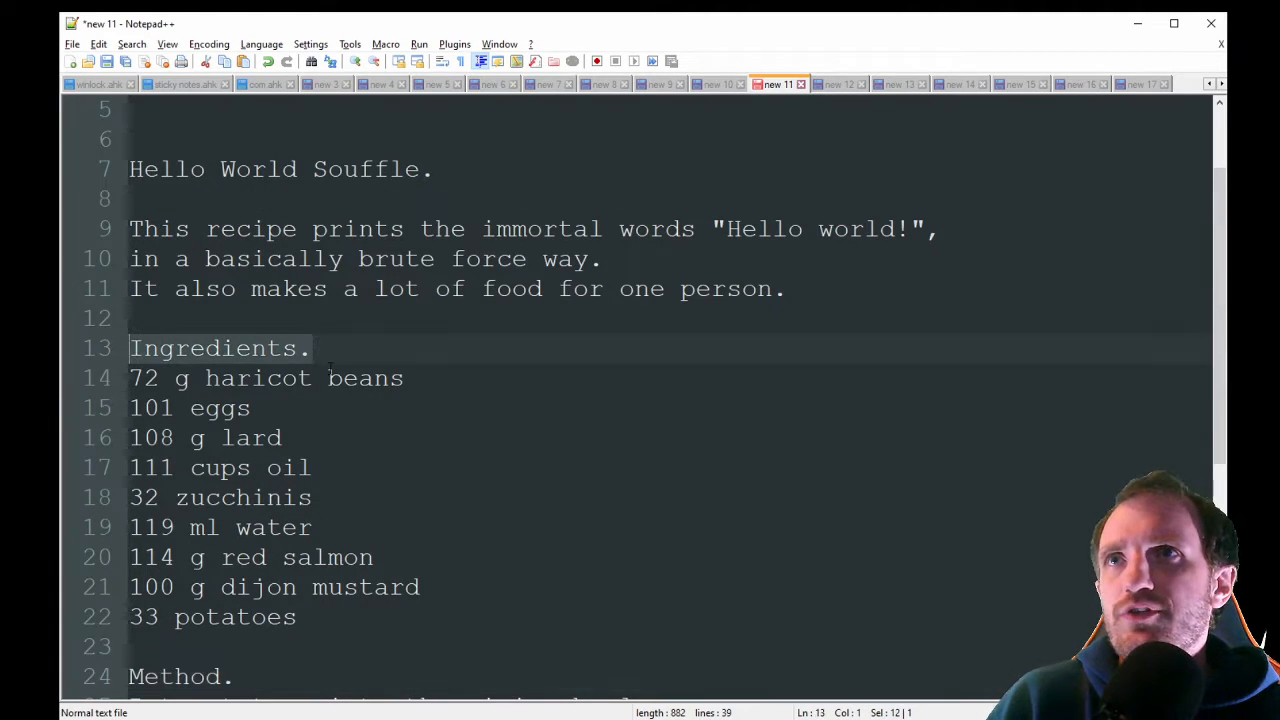
left_click(310, 348)
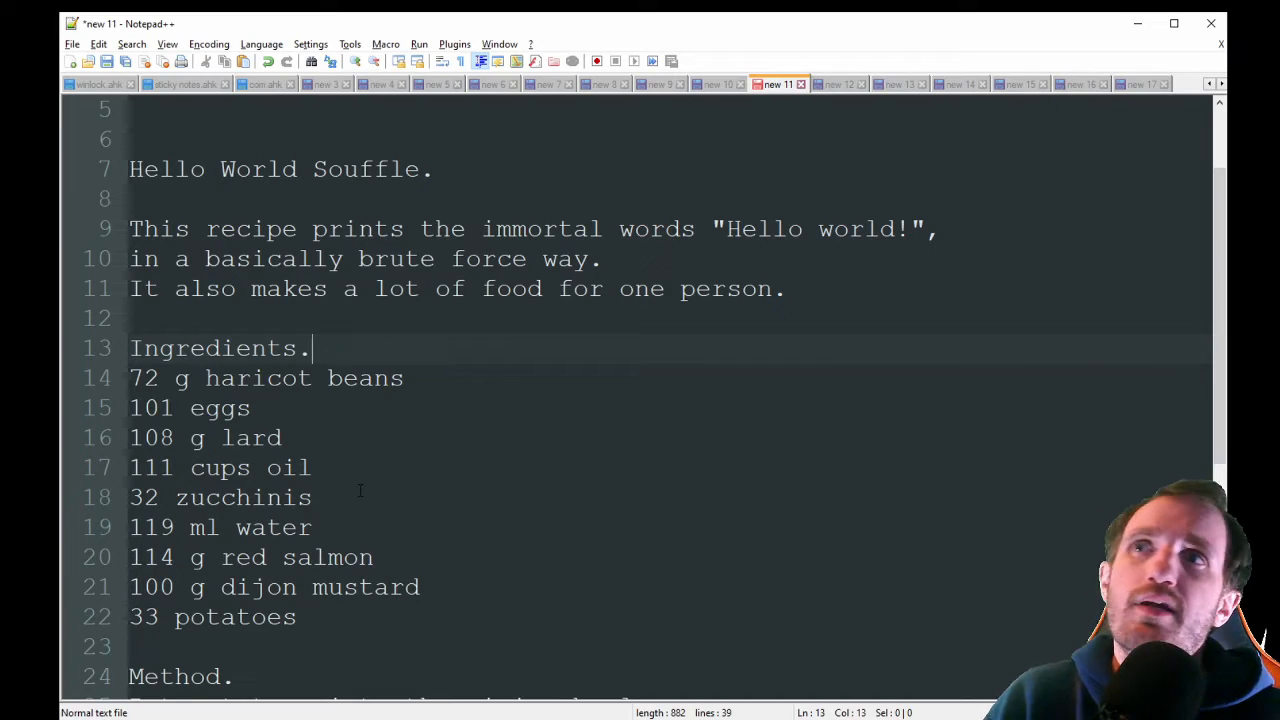
scroll("down", 3)
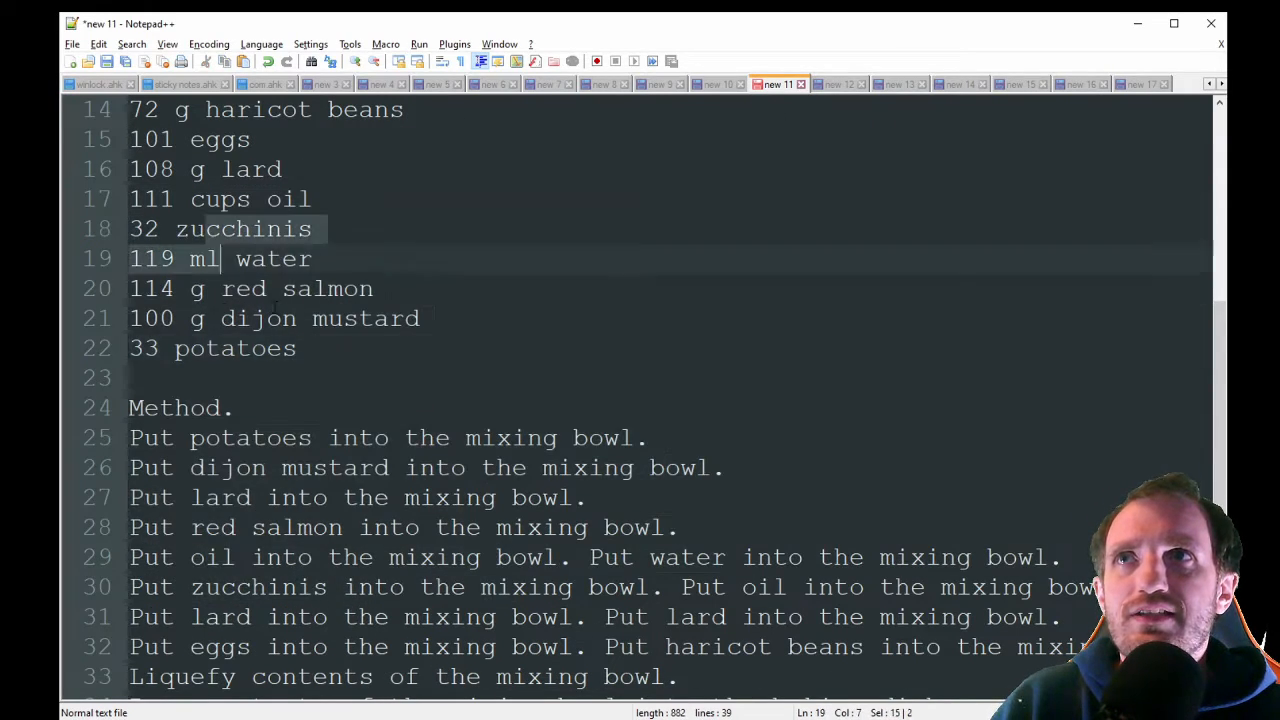
left_click_drag(210, 258, 556, 556)
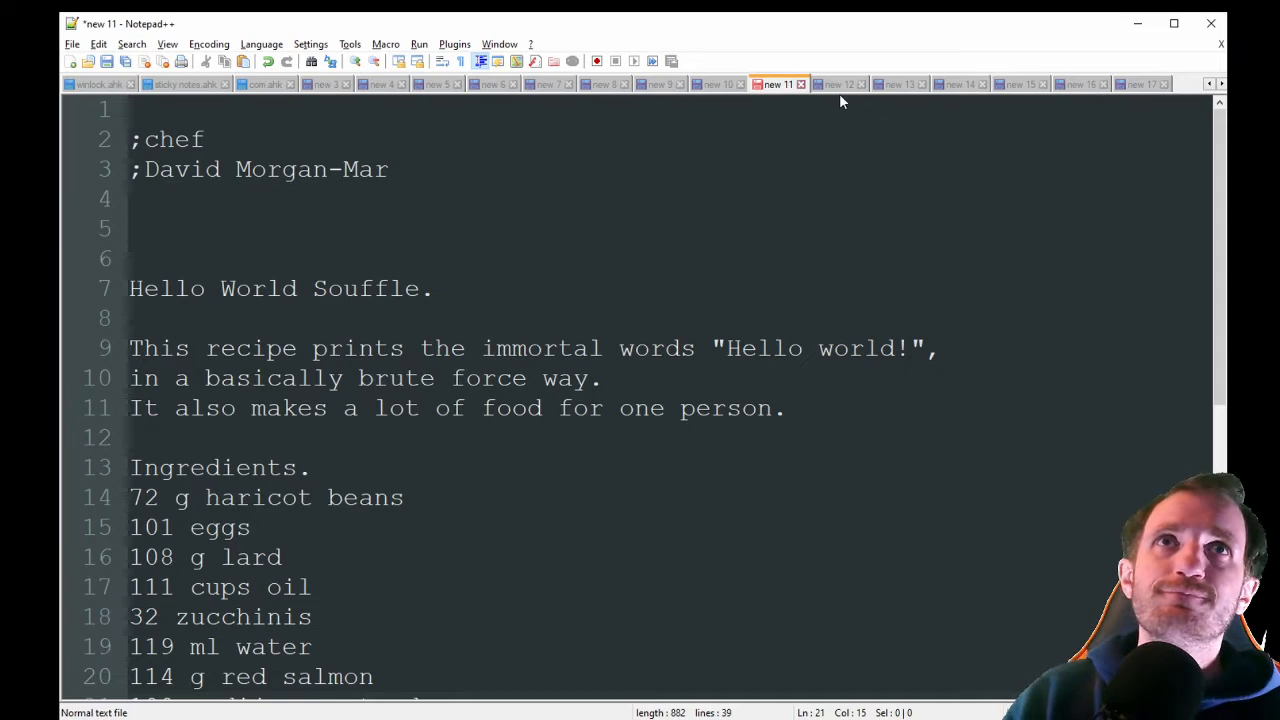
Show the Ook! sample for orangutans and select one of its lines
left_click(838, 84)
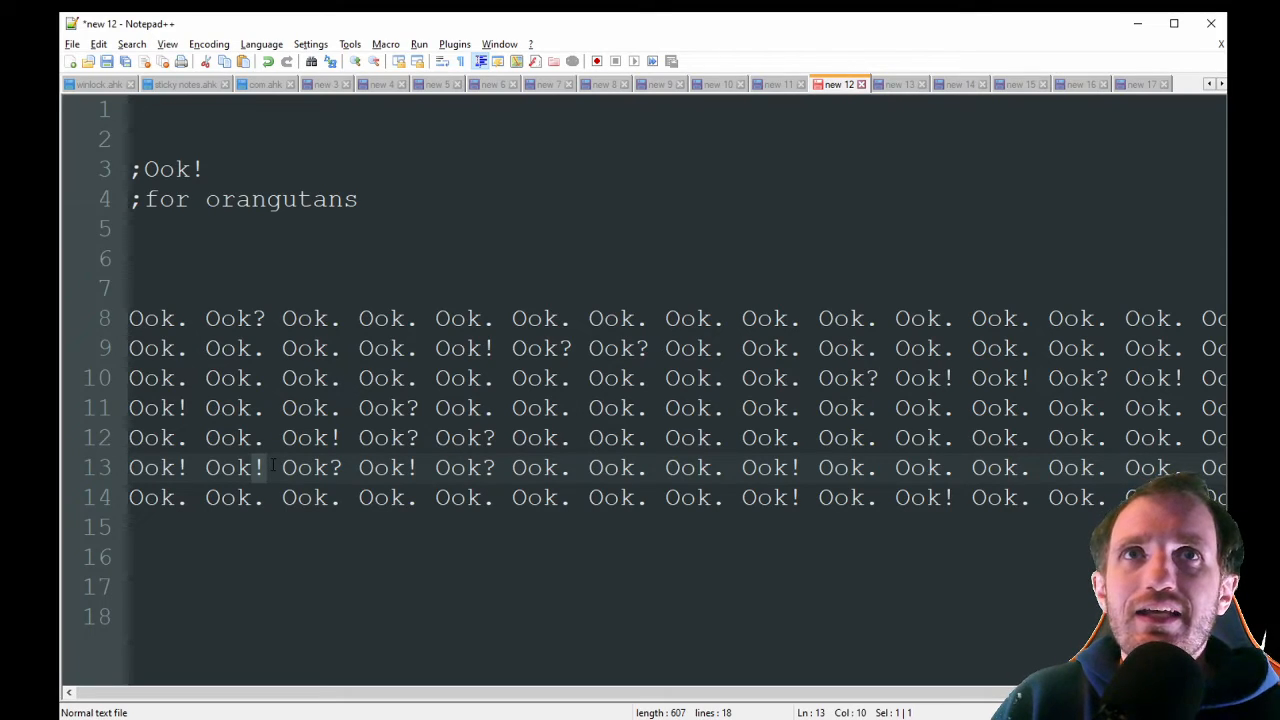
left_click_drag(206, 318, 1048, 318)
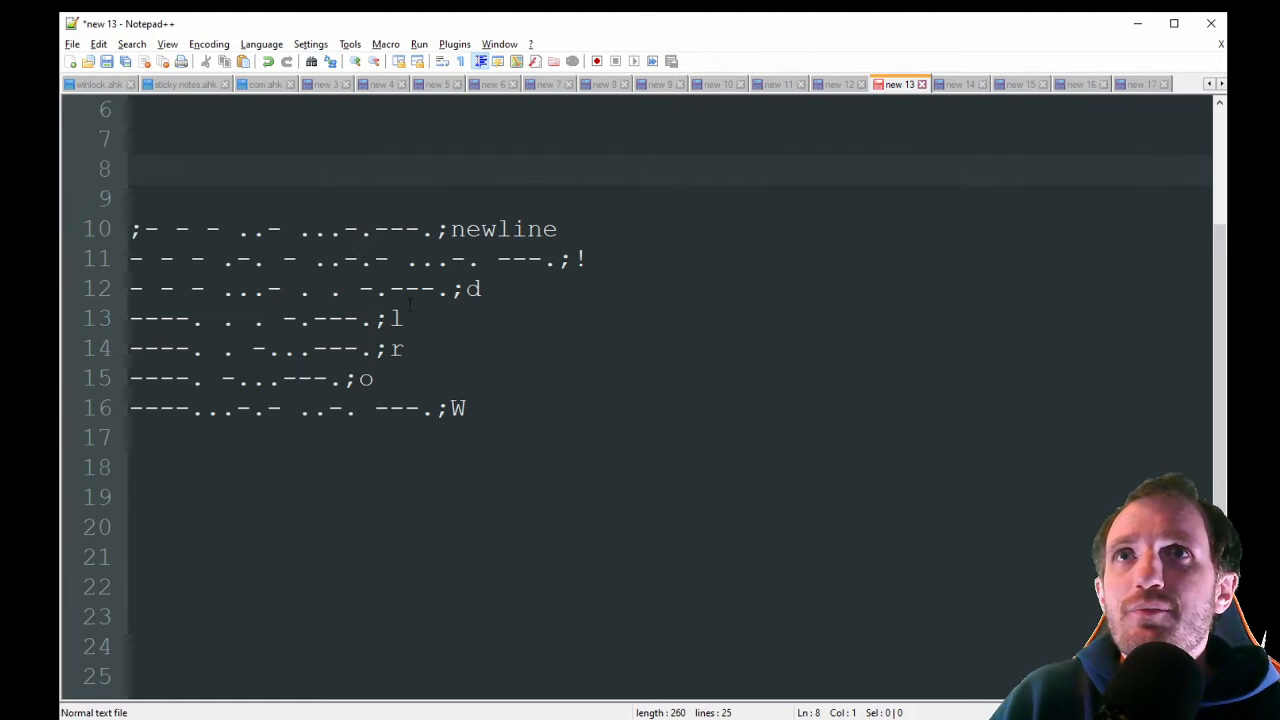
Place the caret on the dot-and-dash code lines, including the line for l
left_click(400, 318)
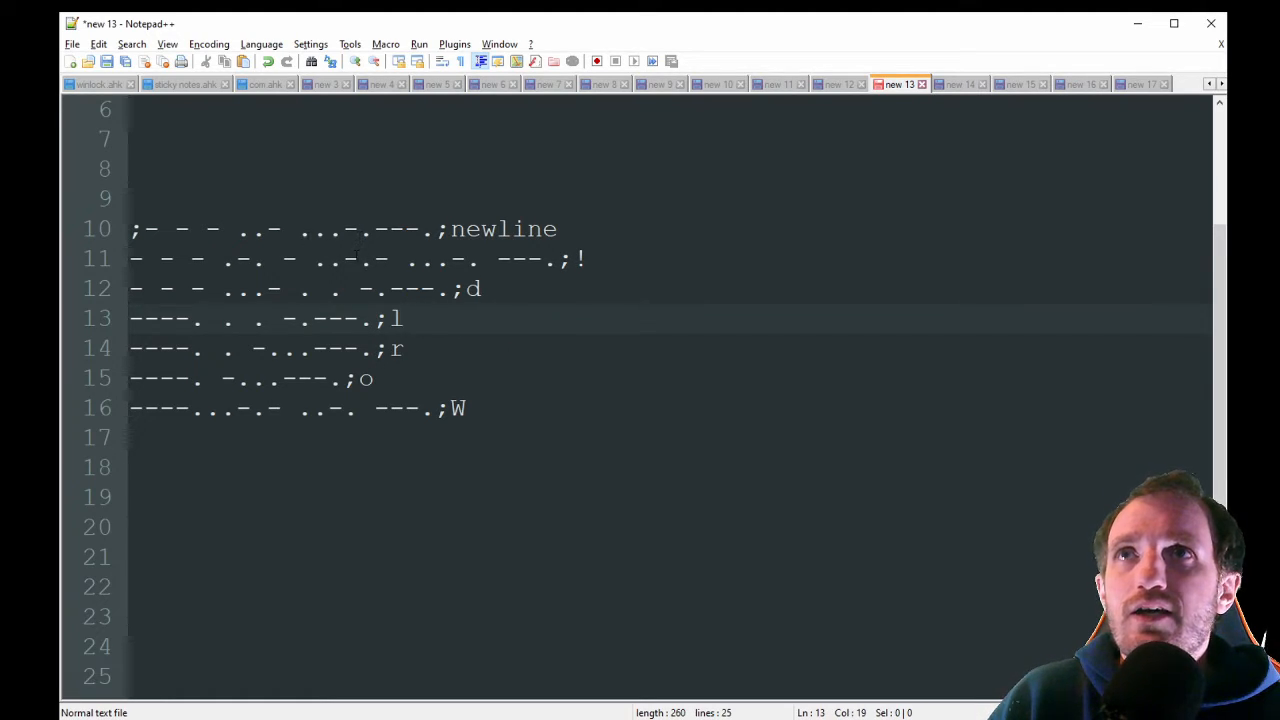
left_click(464, 408)
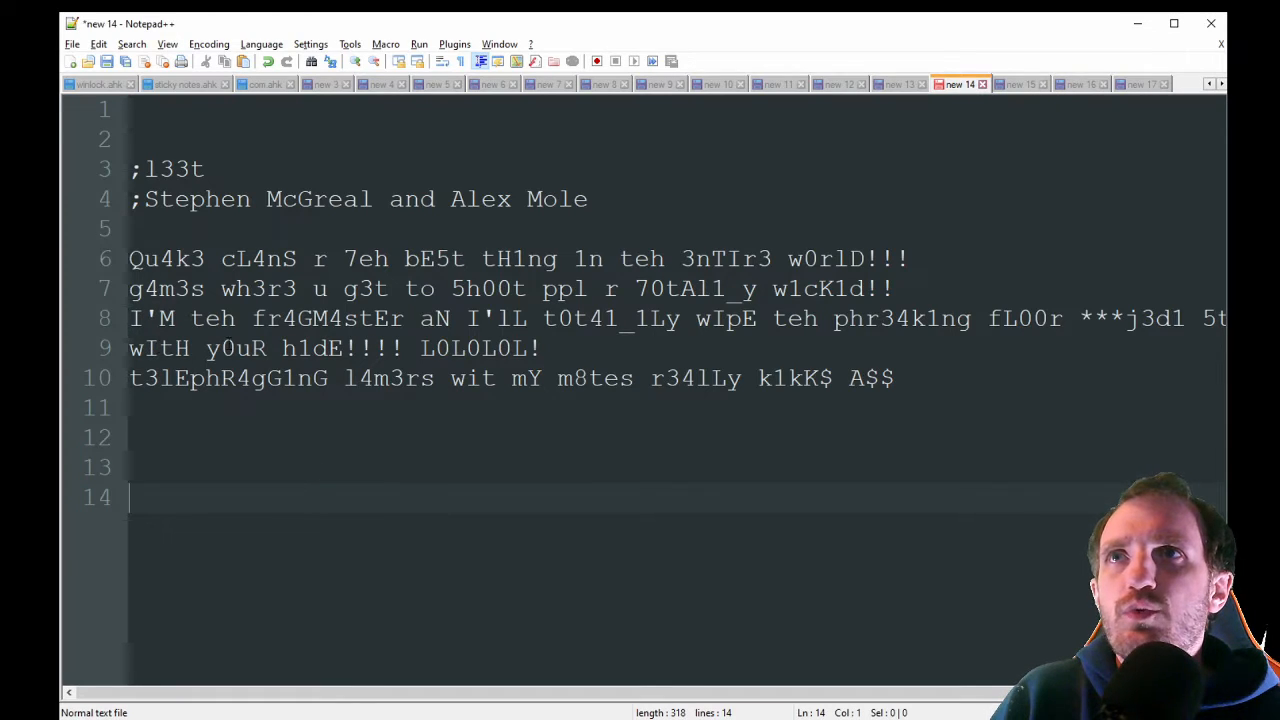
mouse_move(586, 344)
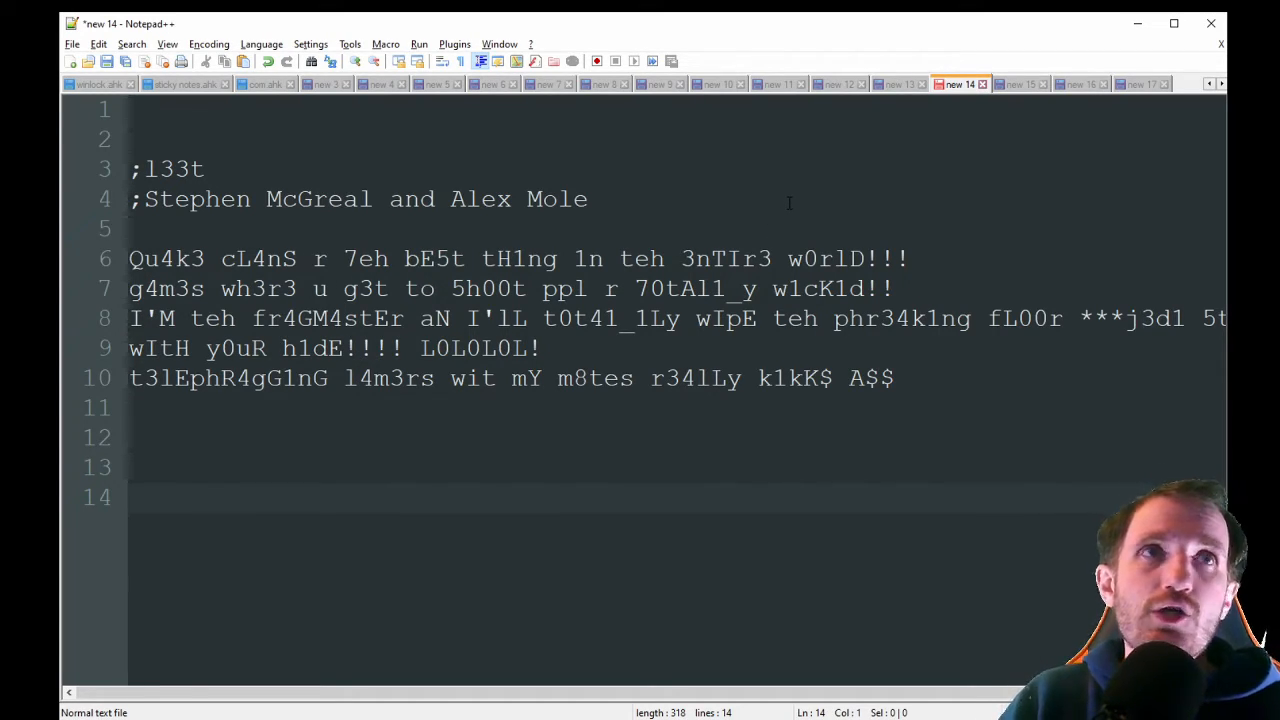
mouse_move(1020, 84)
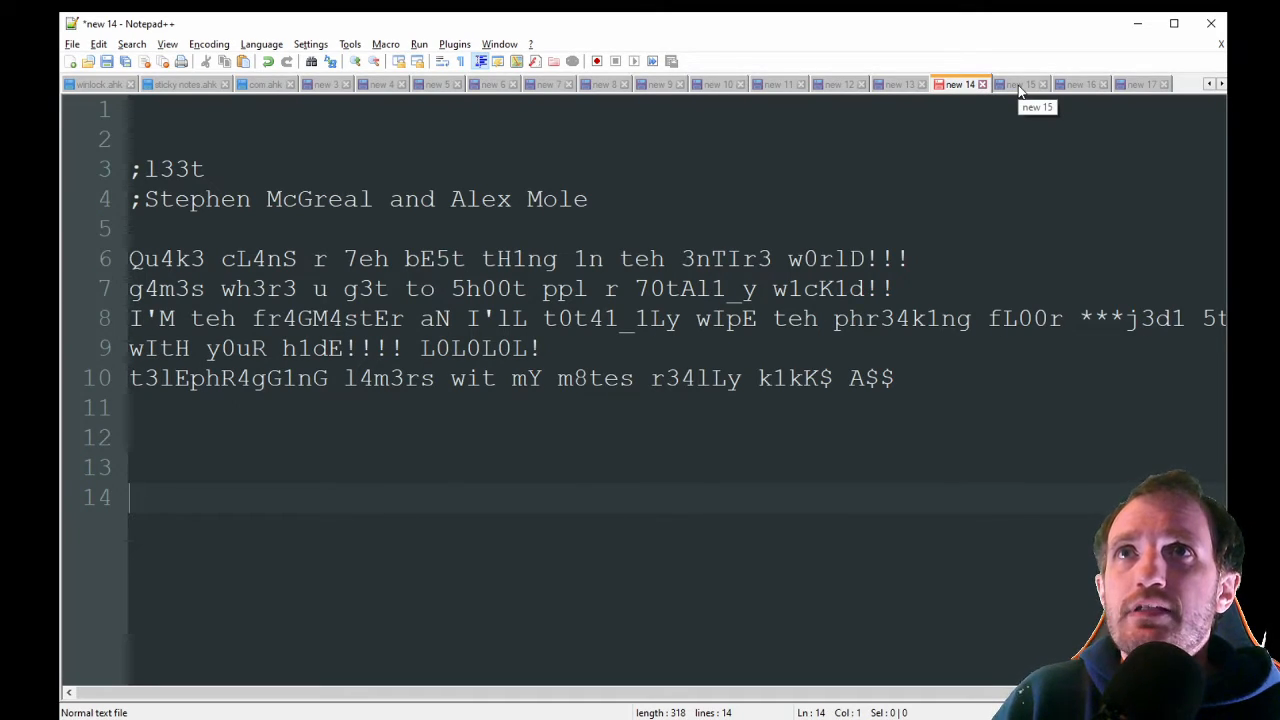
Review the Omgrofl hello world sample, then move to the next language sample
left_click(1020, 84)
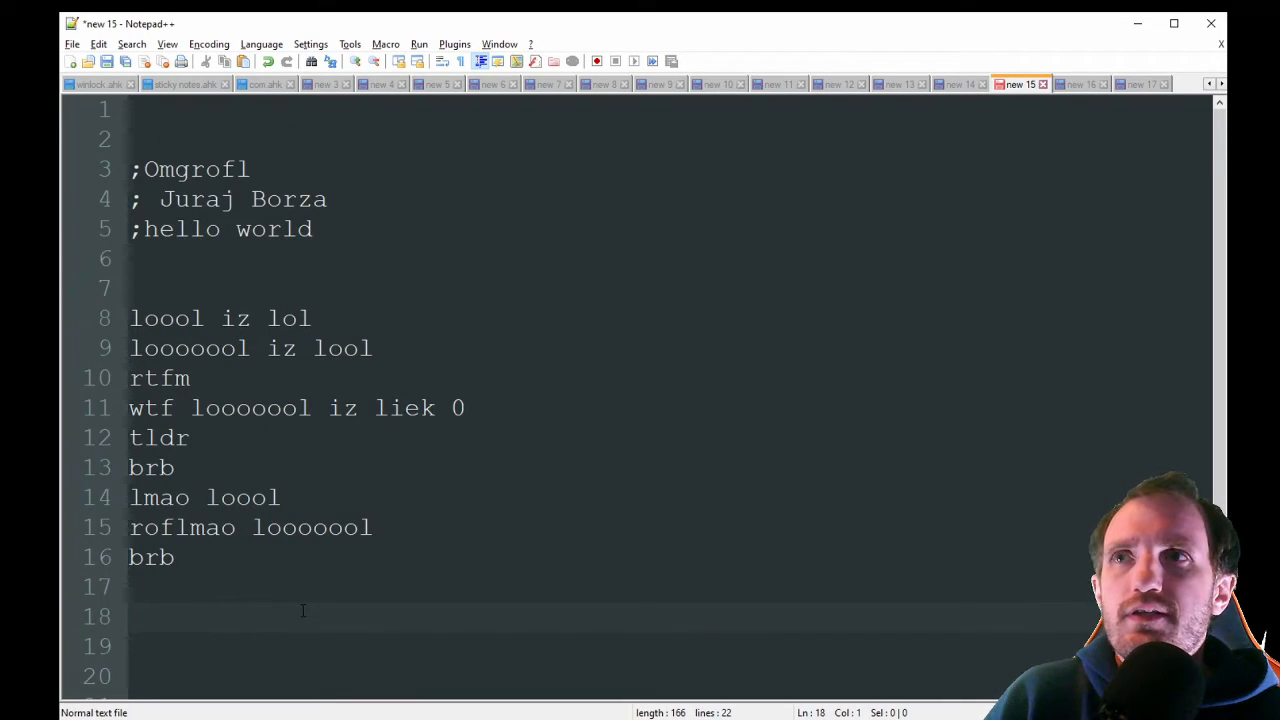
left_click(172, 556)
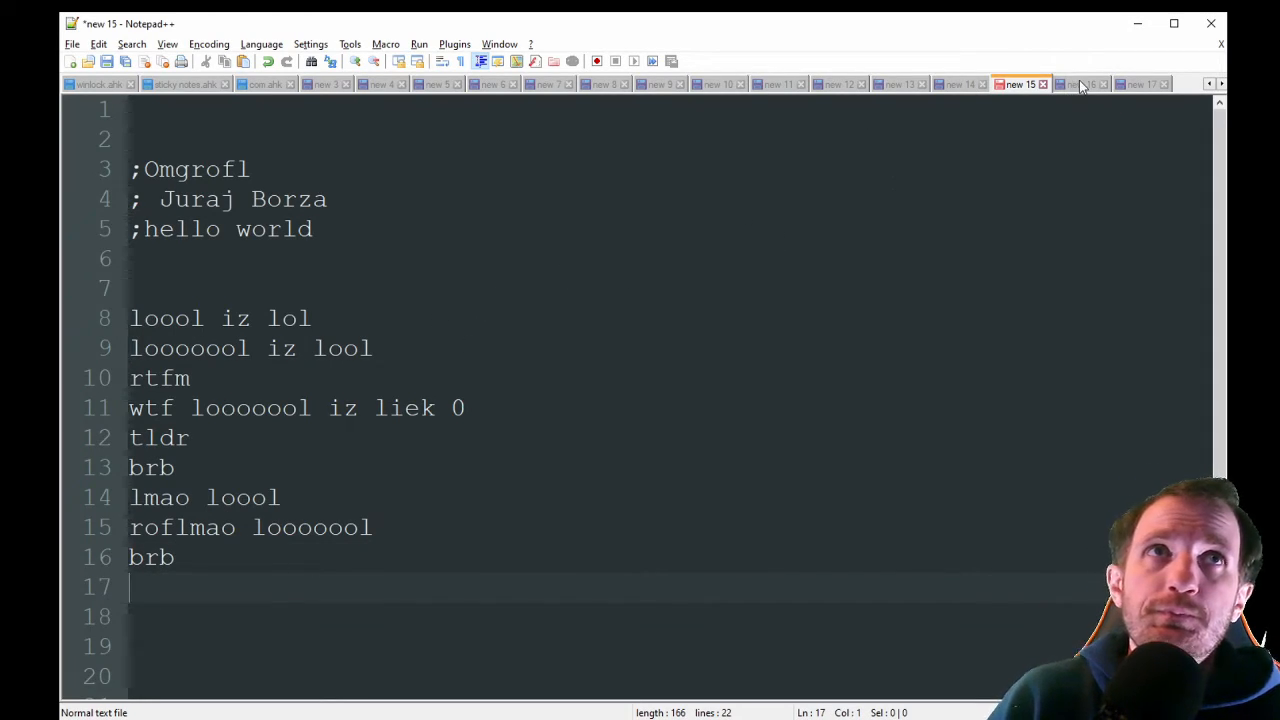
left_click(1080, 84)
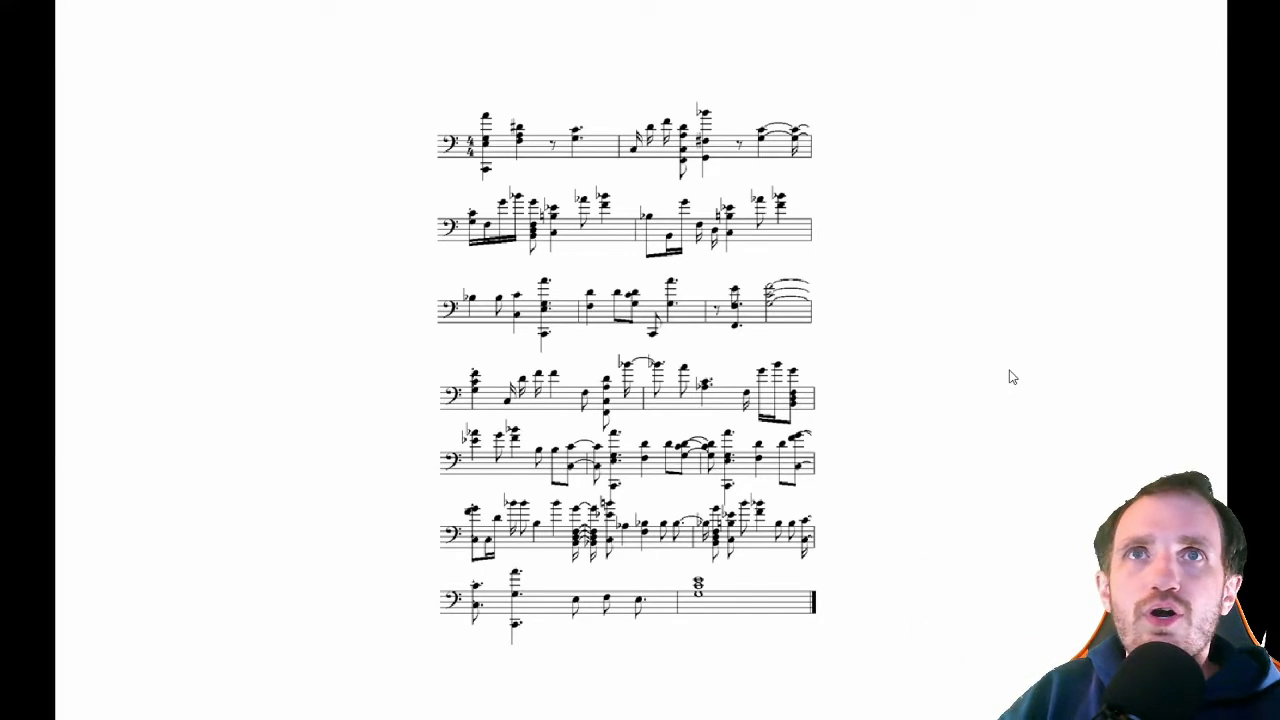
mouse_move(1000, 380)
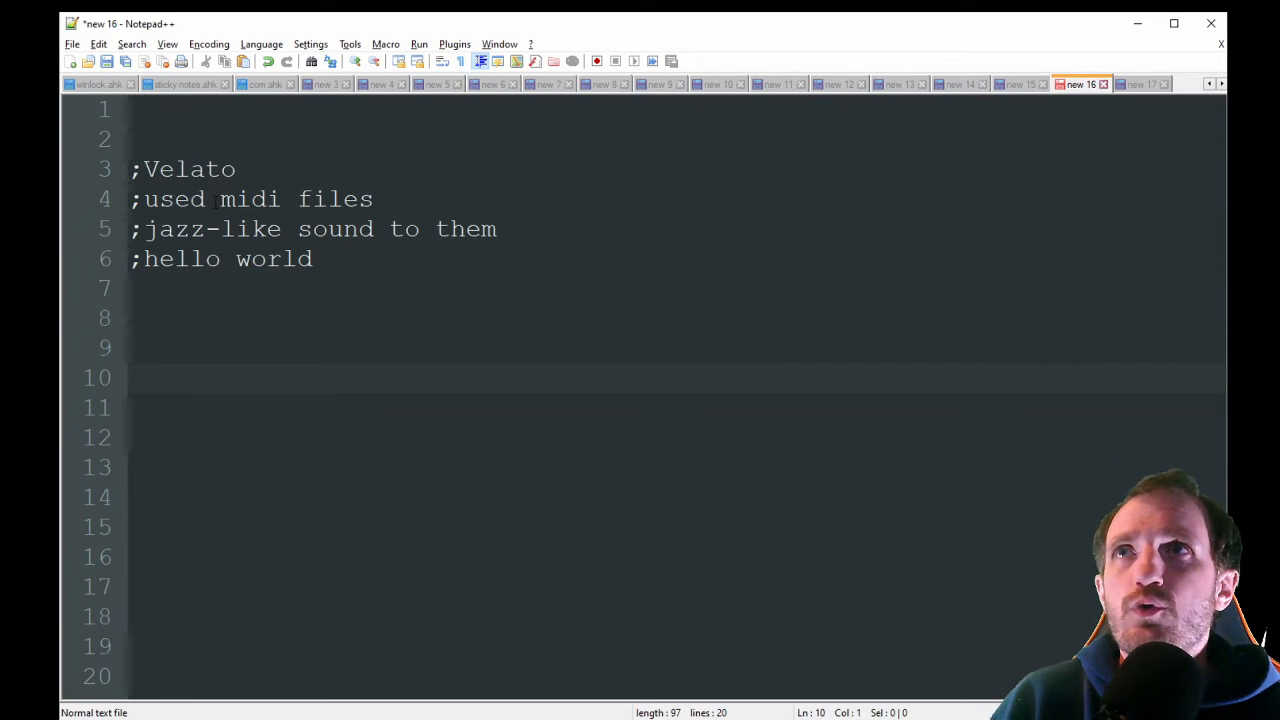
Show the 1998 'eighth circle of Hell' Malbolge sample and review its hello world code
left_click(238, 408)
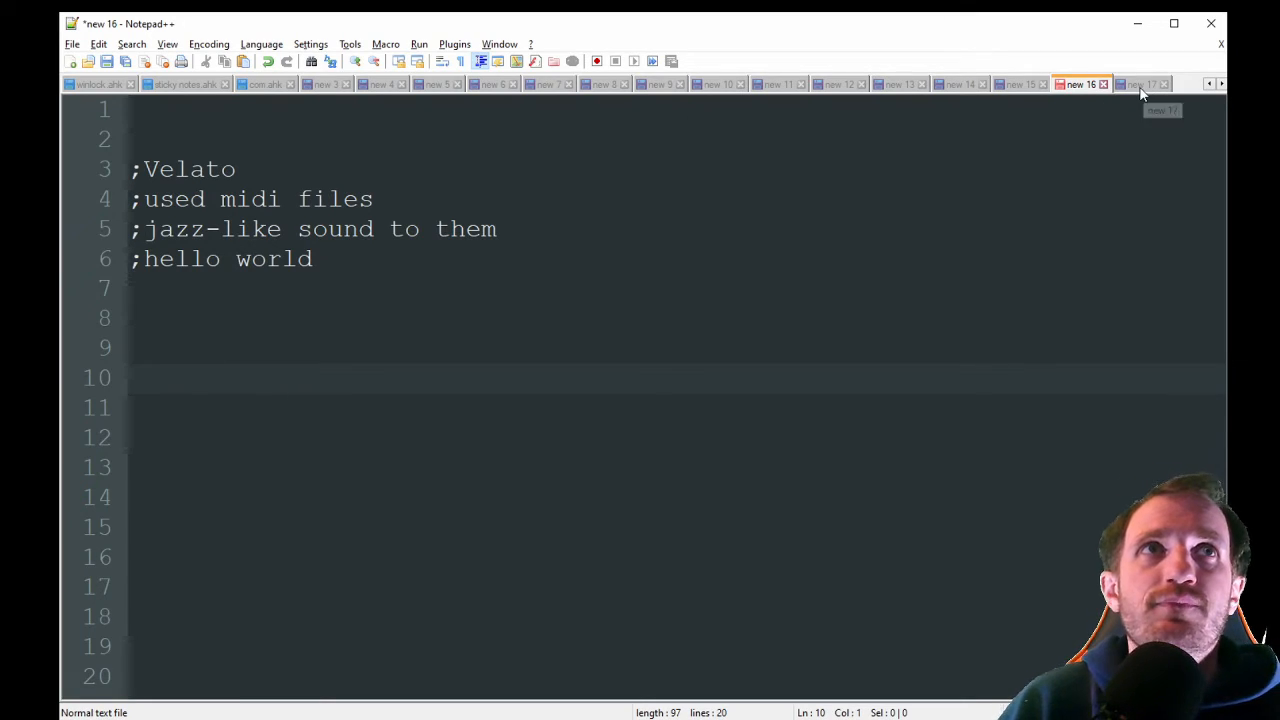
left_click(1140, 84)
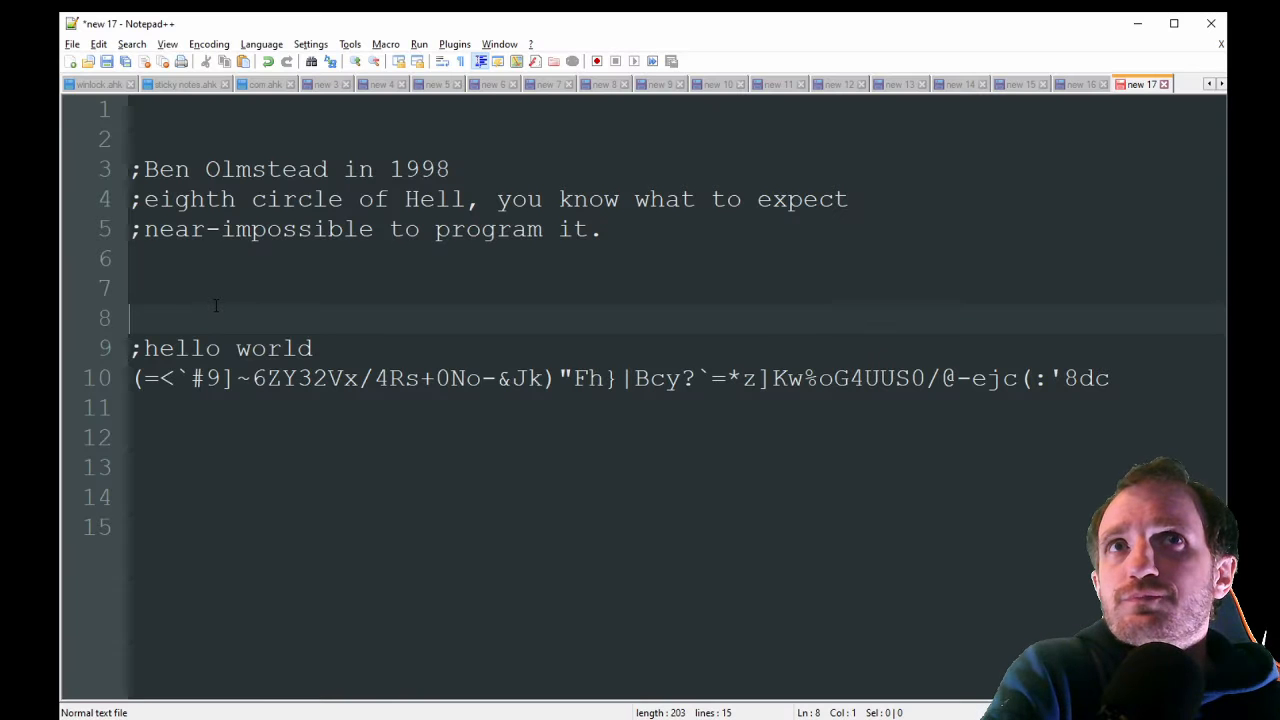
mouse_move(290, 304)
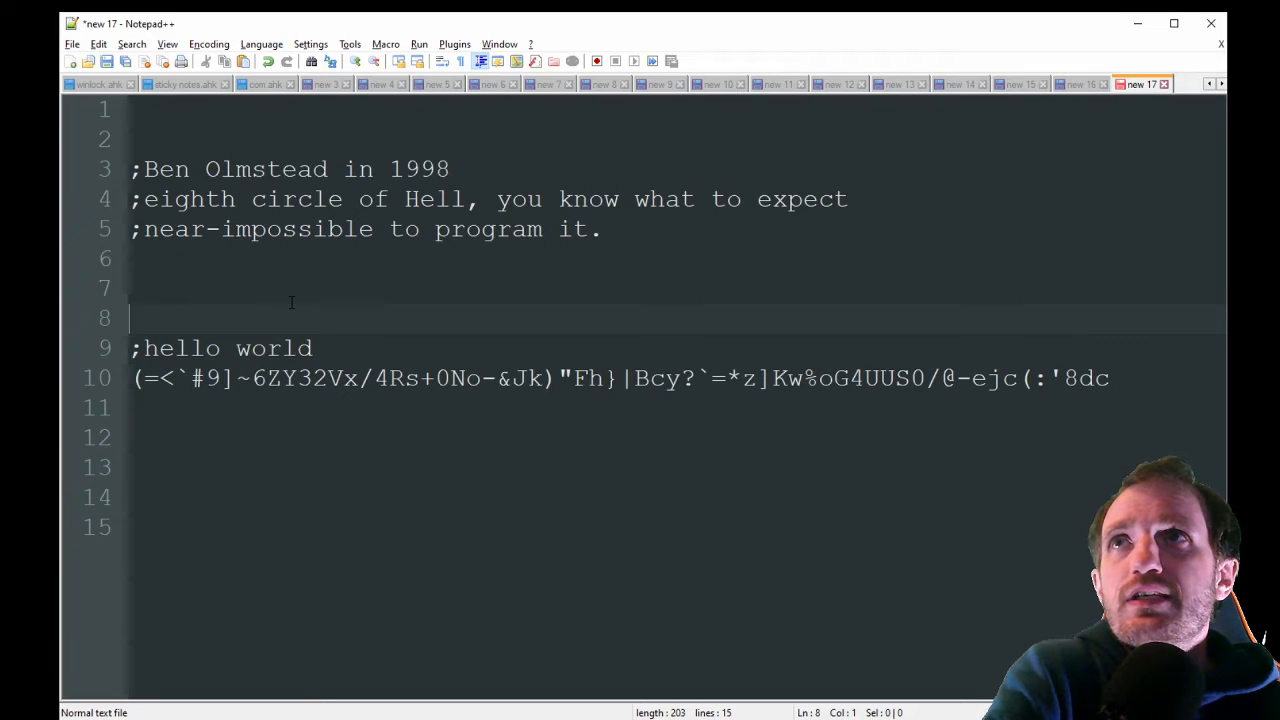
mouse_move(428, 642)
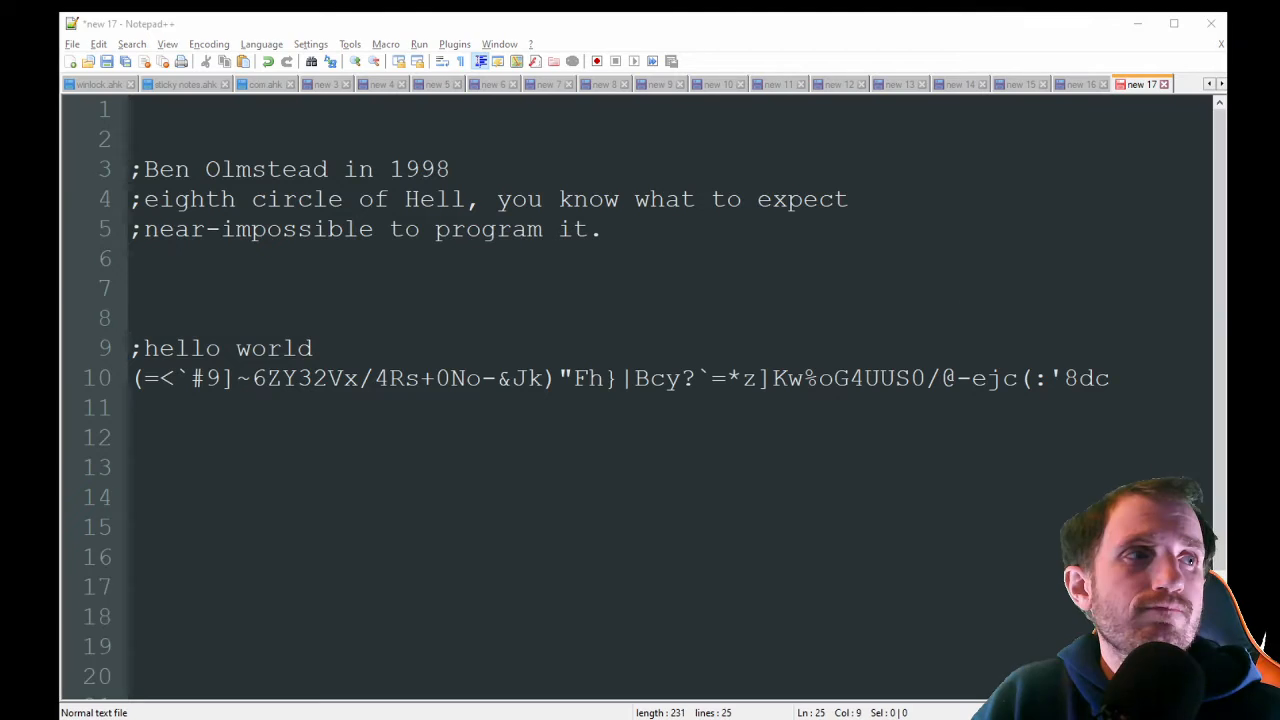
scroll("down", 3)
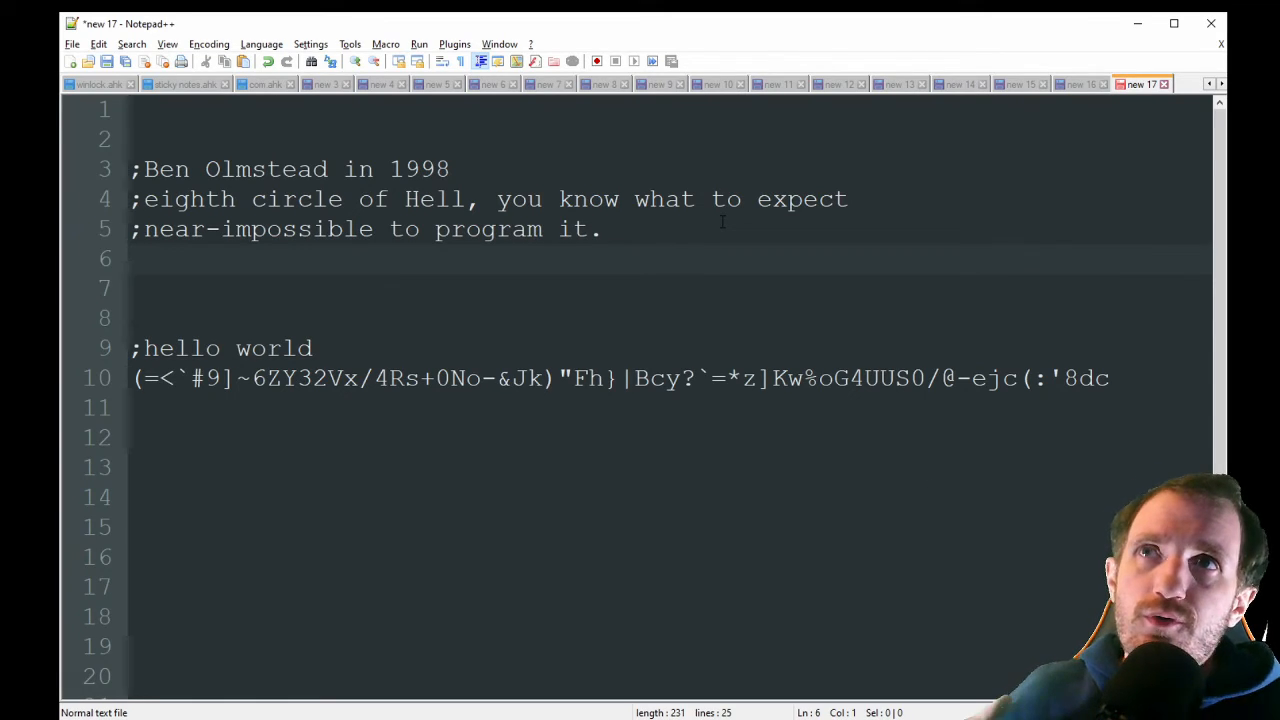
left_click(516, 436)
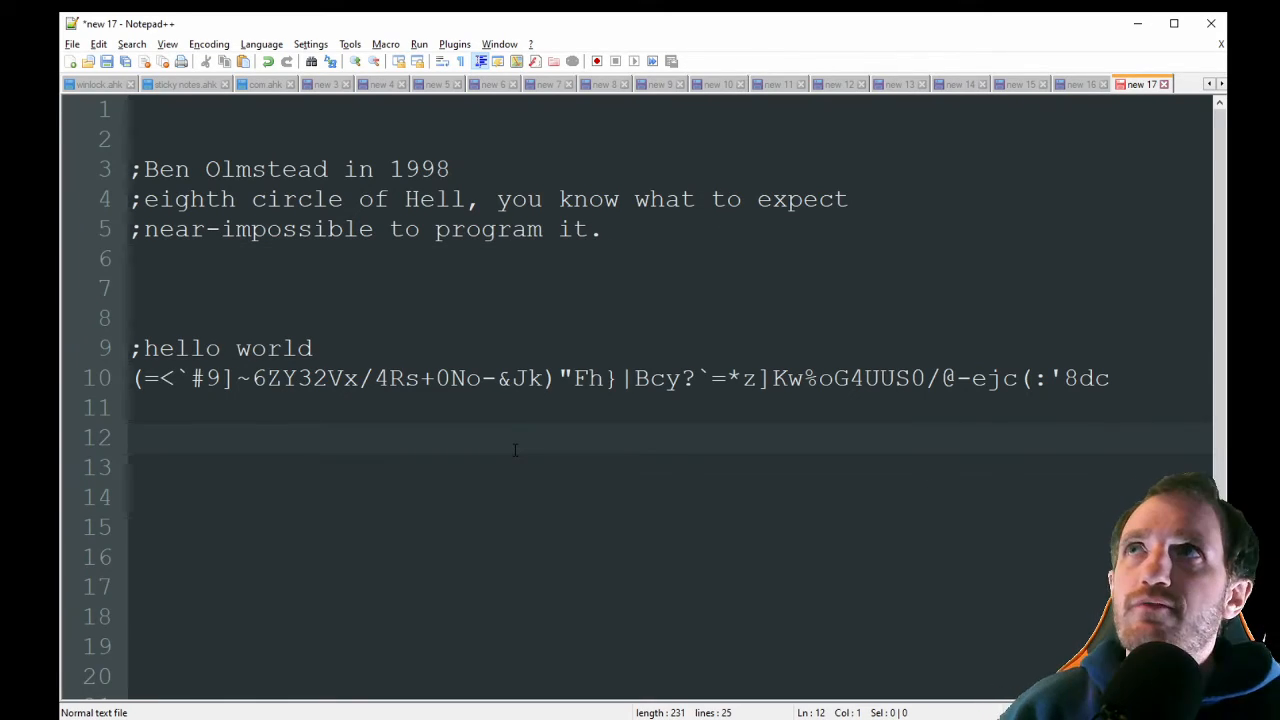